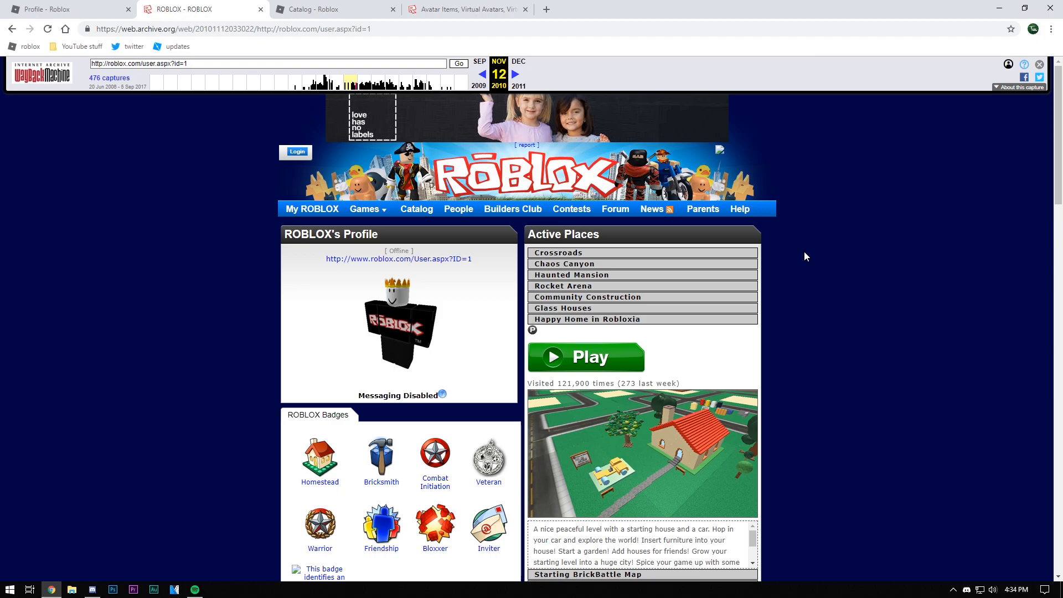
Scroll the archived roblox.com user.aspx?id=1 capture to its Statistics box and close the Avatar Items tab.
scroll(down, 3)
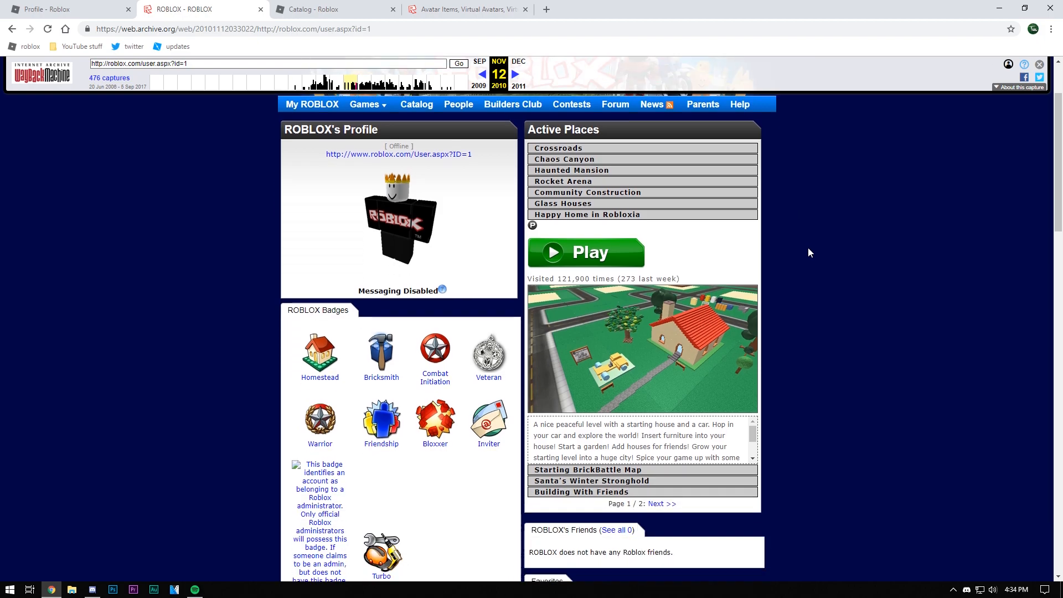
scroll(down, 3)
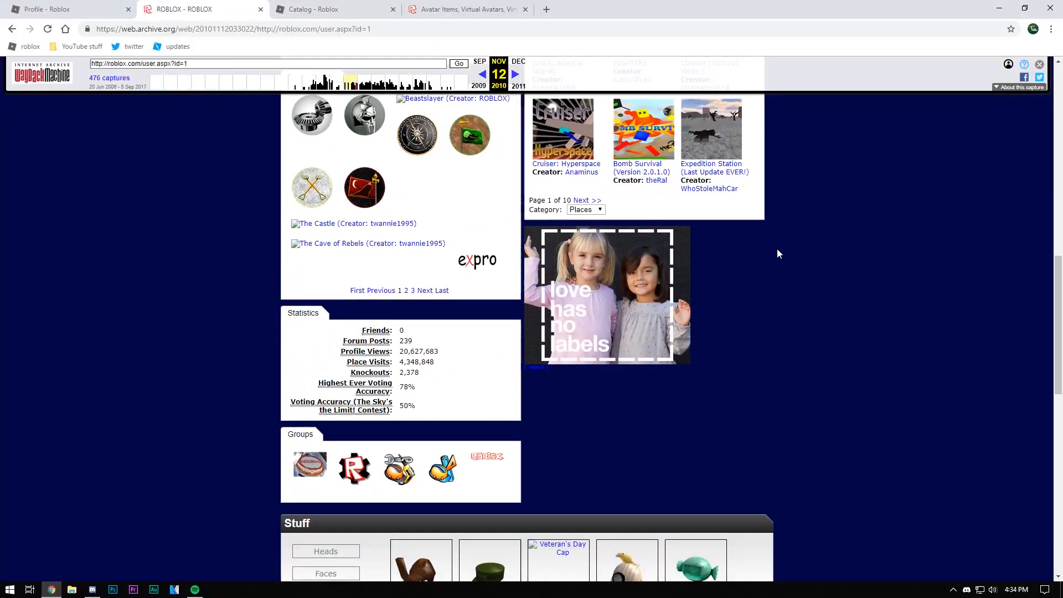
scroll(up, 3)
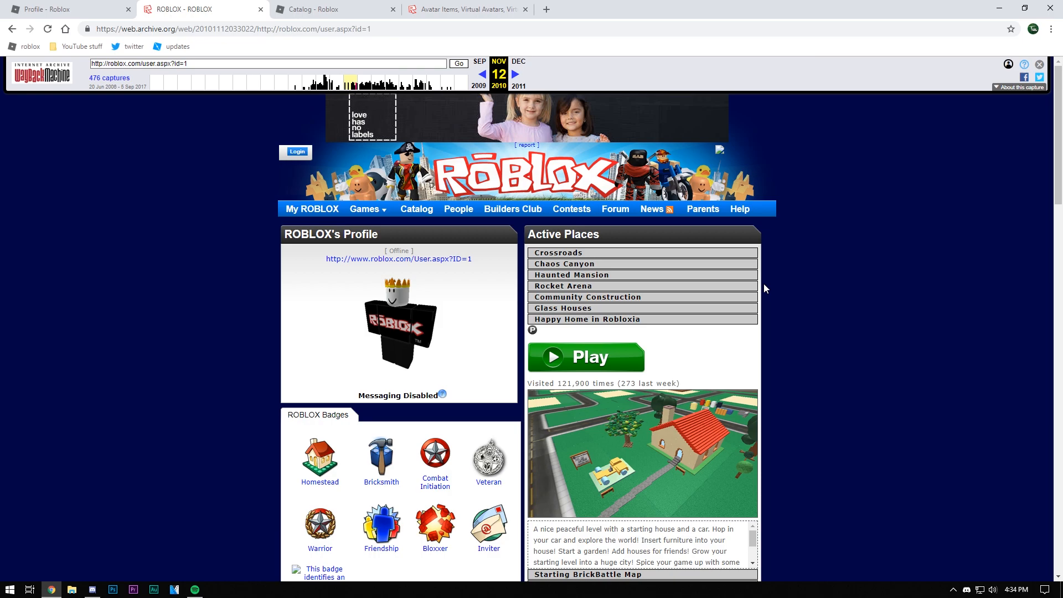
click(1009, 588)
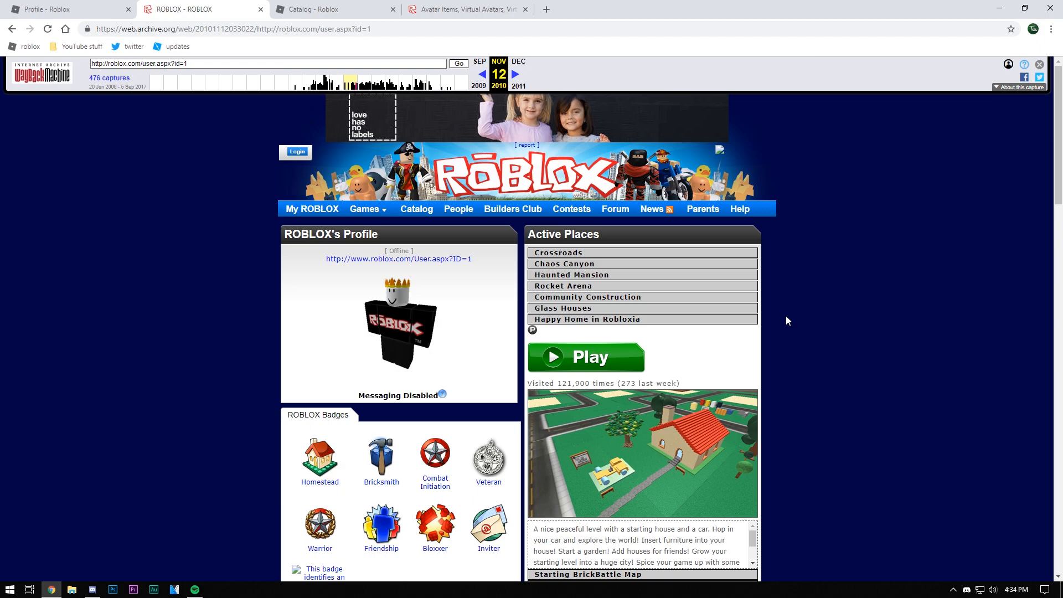
mouse_move(534, 180)
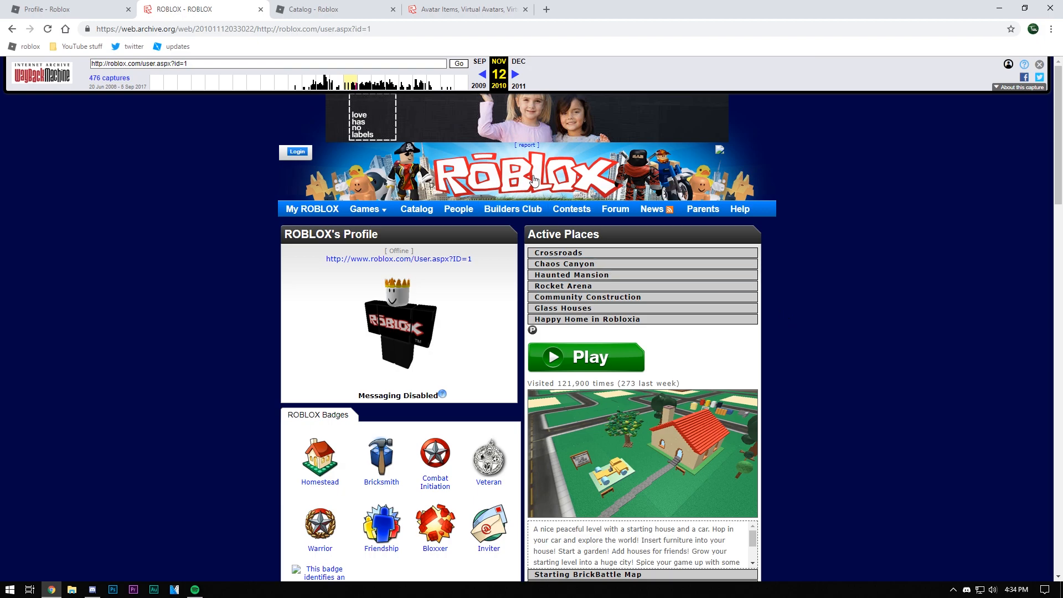
scroll(down, 3)
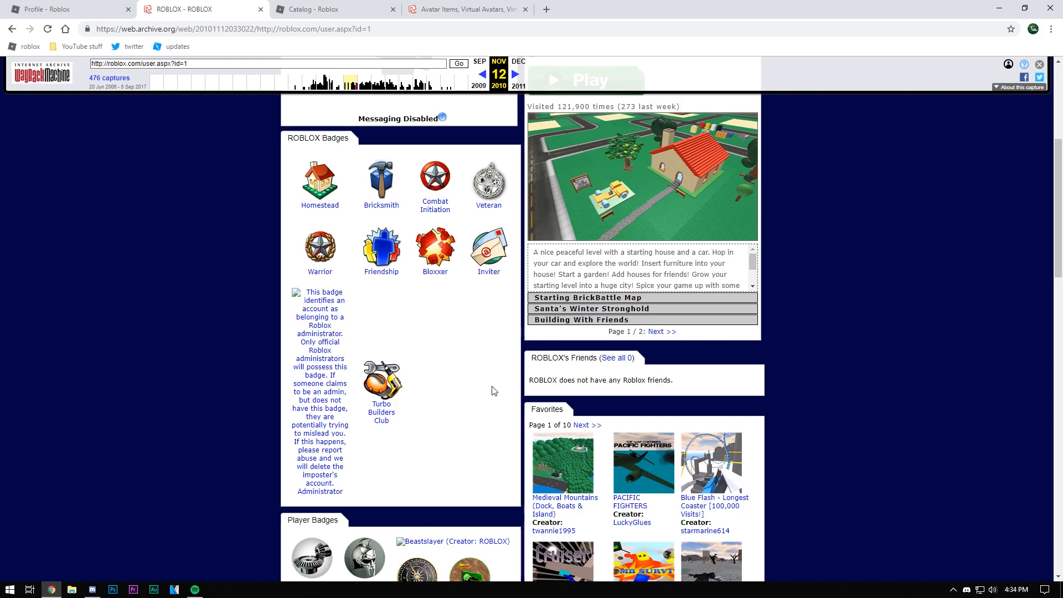
scroll(down, 3)
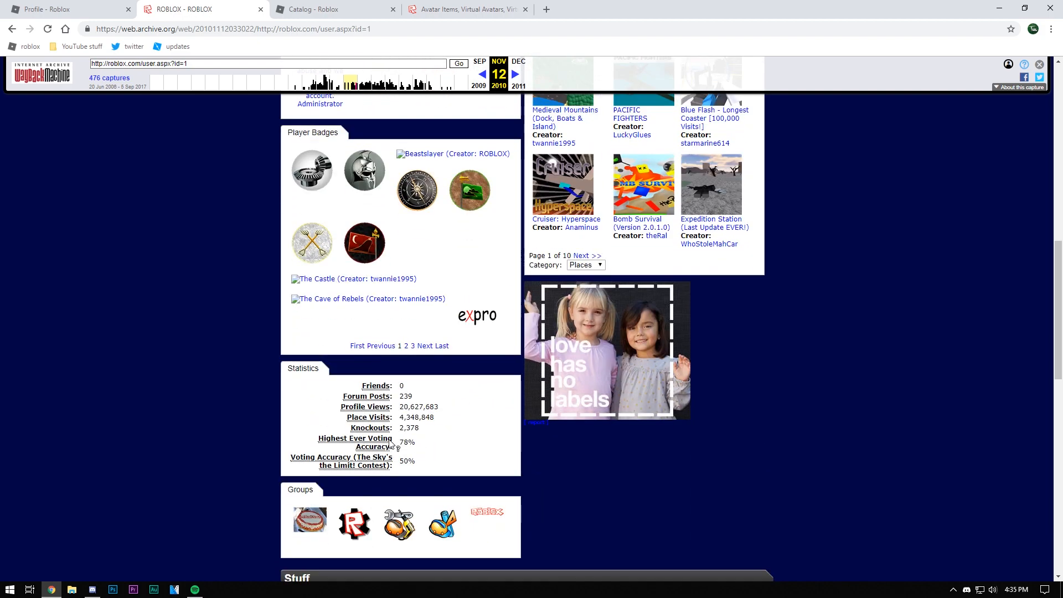
mouse_move(393, 247)
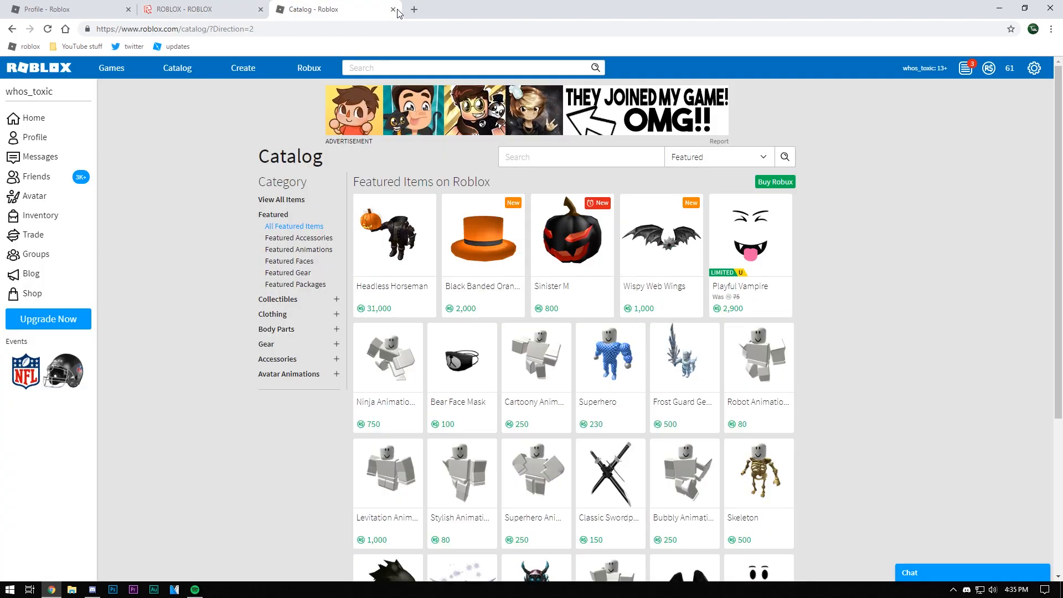
Close the live Roblox catalog tab and read the Highest Ever Voting Accuracy and Voting Accuracy tooltips.
click(394, 9)
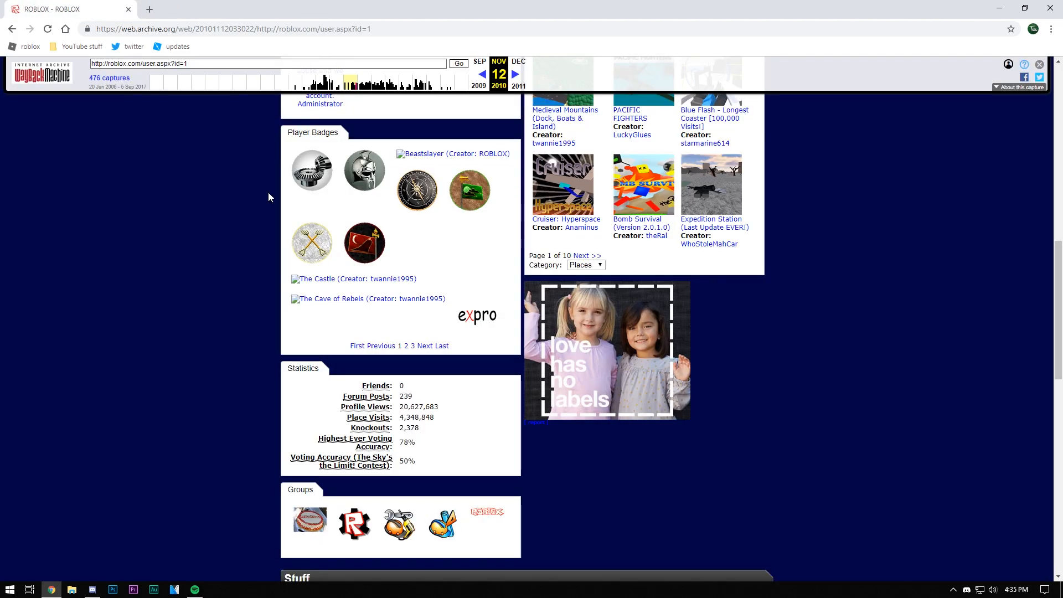
mouse_move(478, 388)
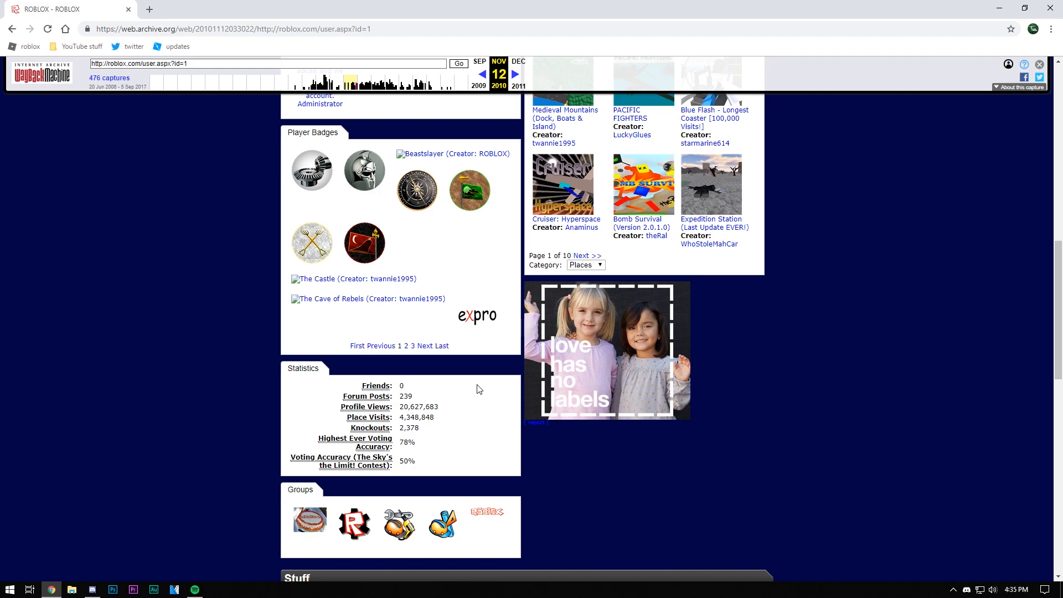
mouse_move(338, 451)
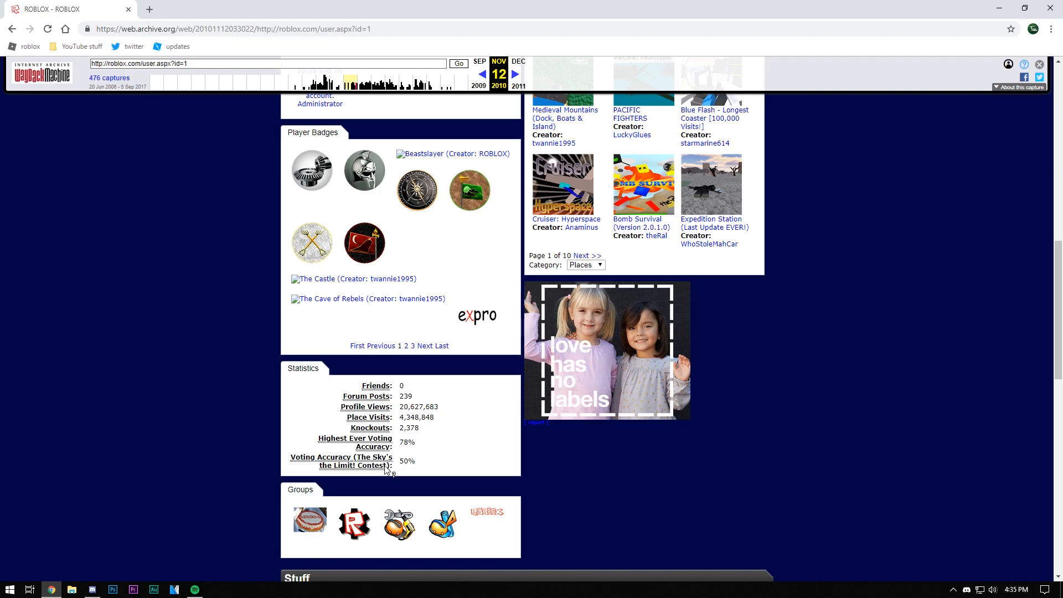
mouse_move(399, 466)
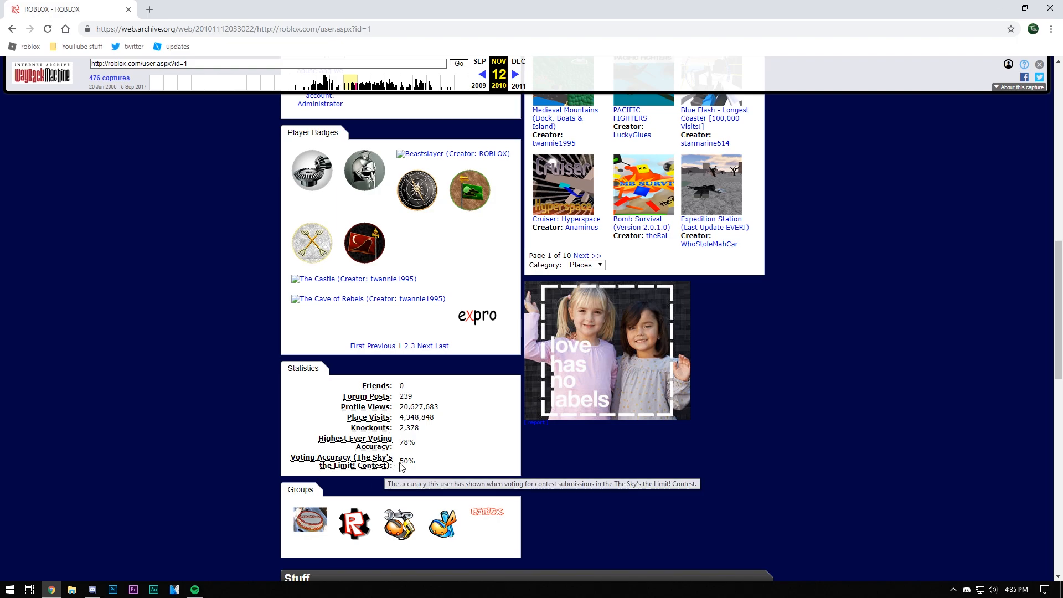
mouse_move(374, 446)
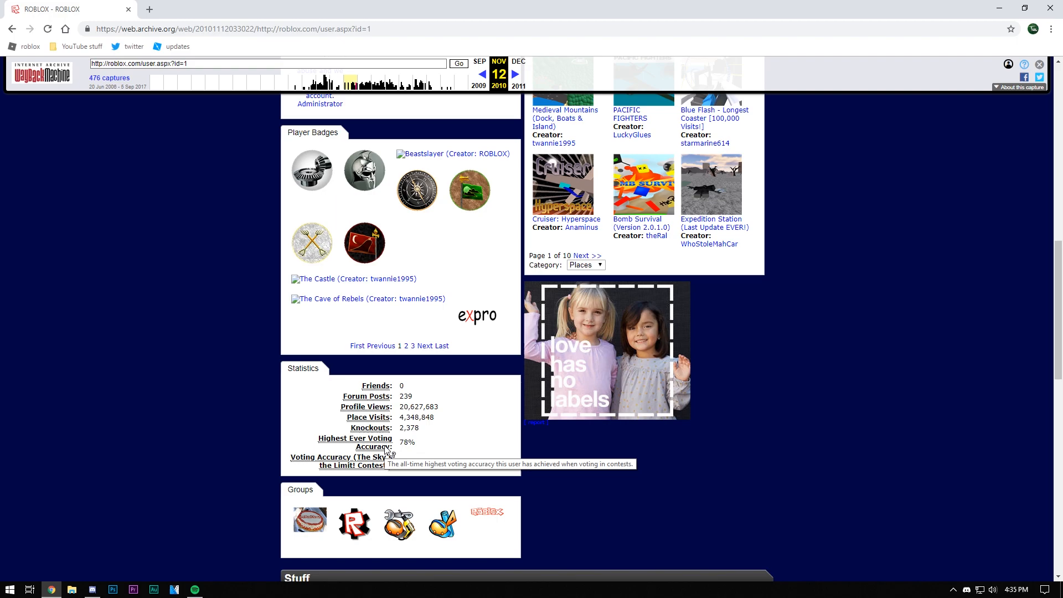
mouse_move(412, 234)
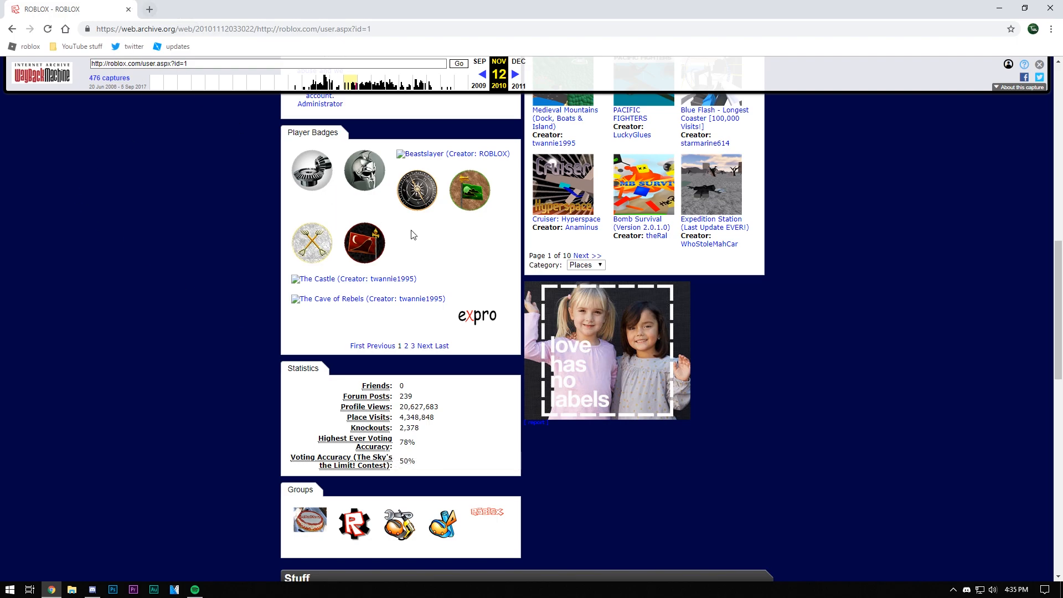
mouse_move(433, 454)
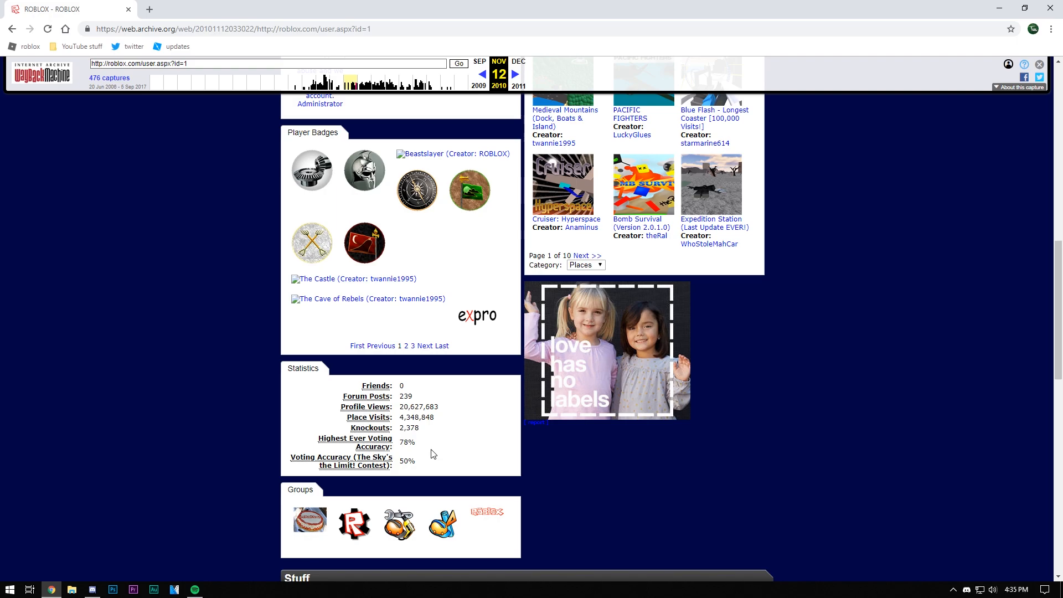
scroll(up, 3)
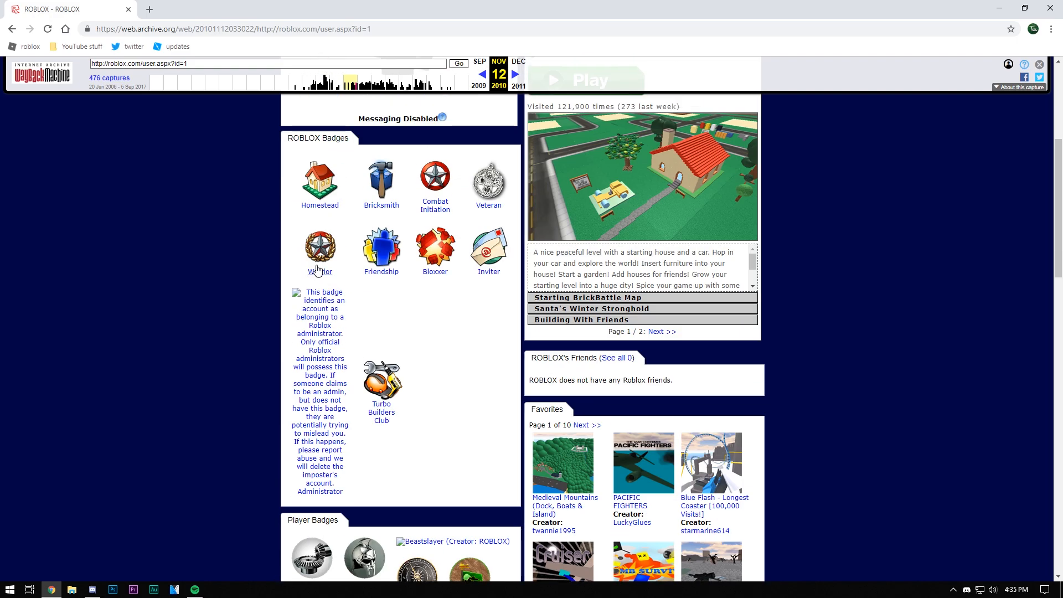
scroll(up, 3)
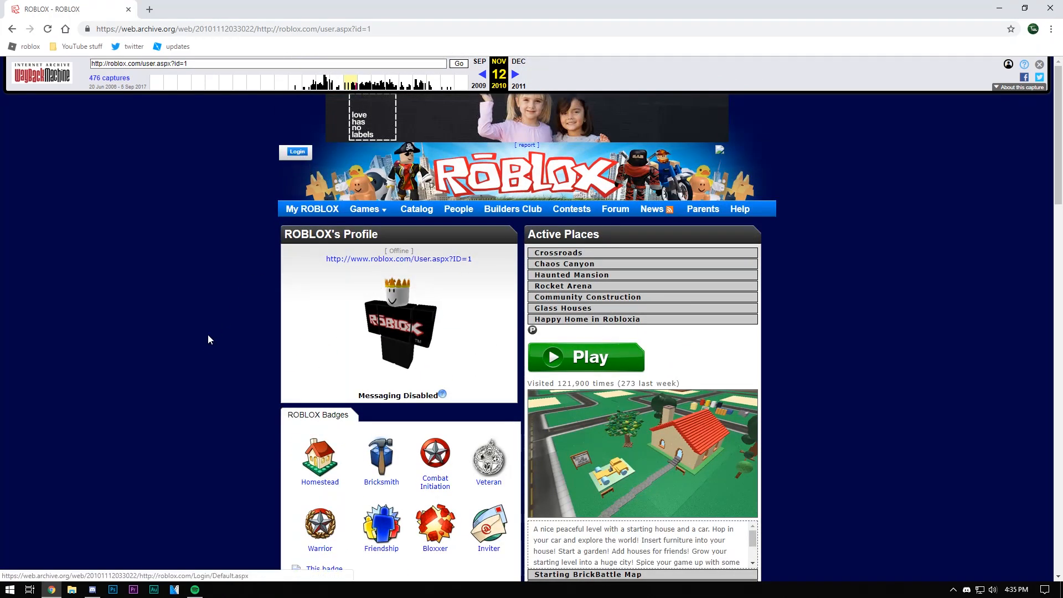
scroll(down, 3)
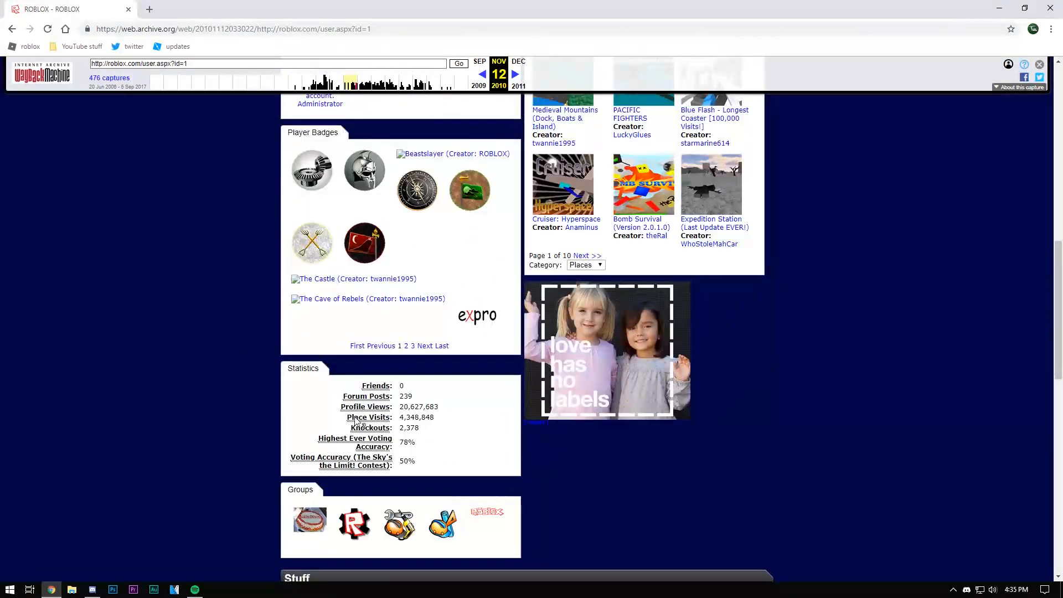
mouse_move(441, 443)
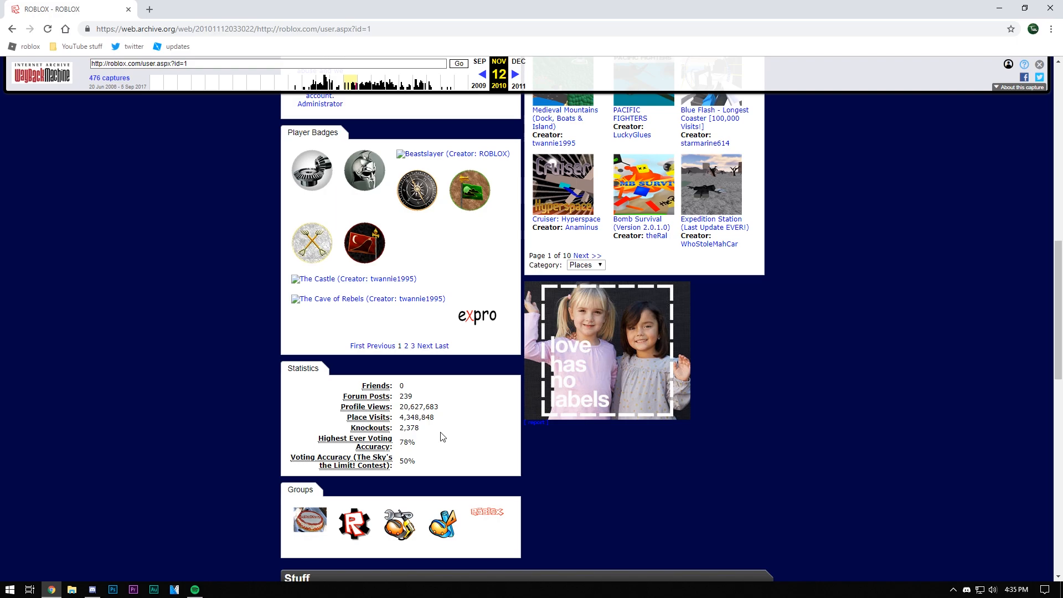
scroll(up, 3)
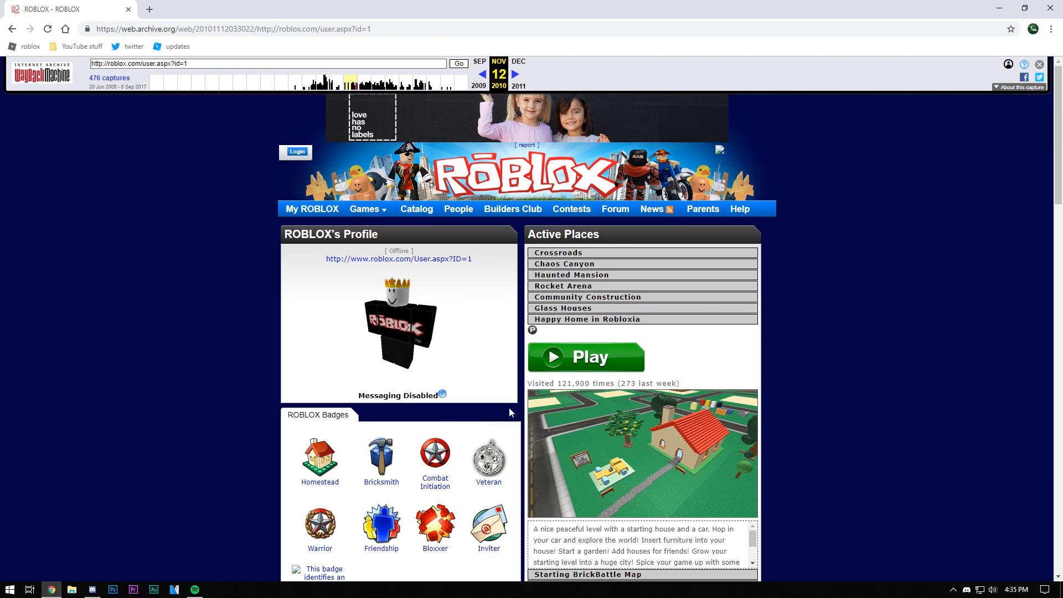
mouse_move(517, 95)
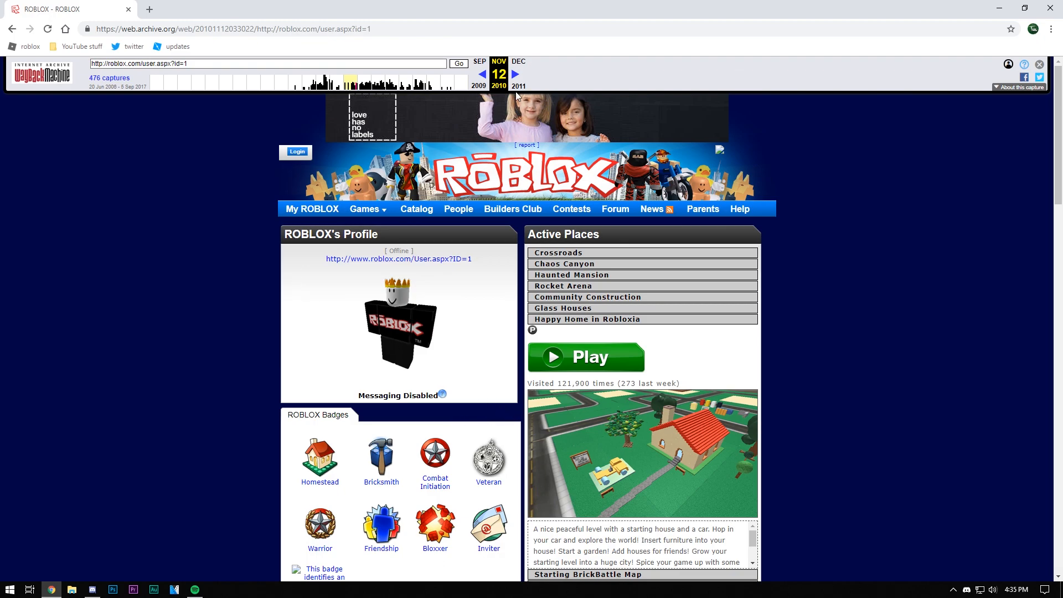
mouse_move(459, 359)
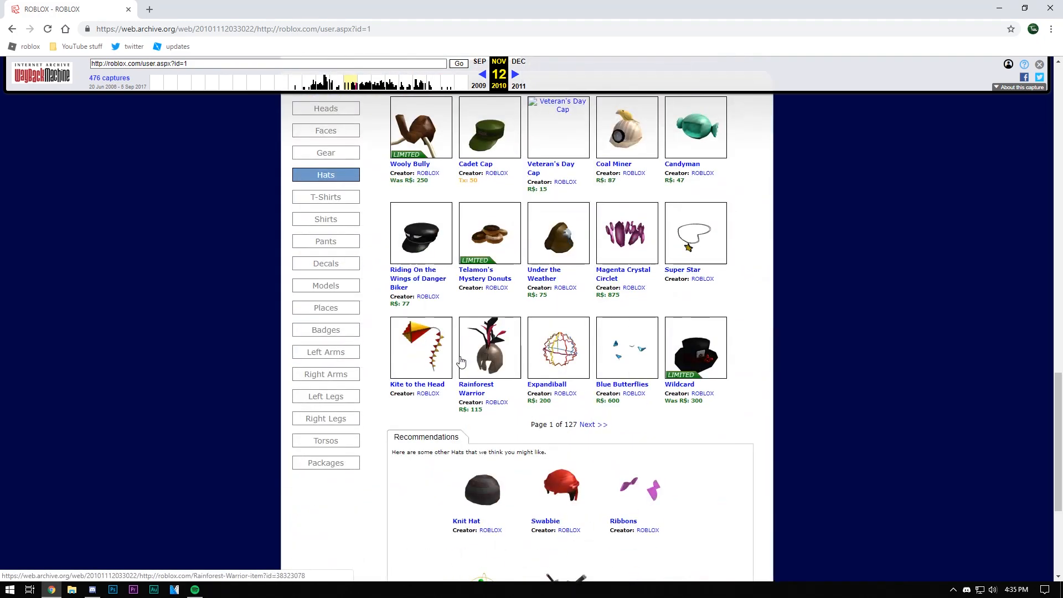
scroll(up, 3)
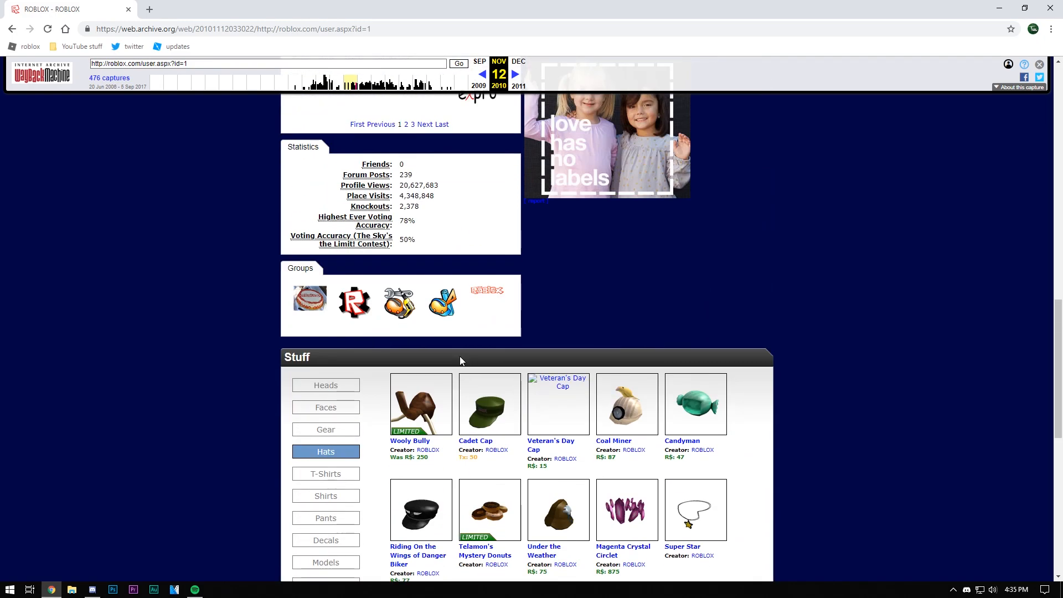
scroll(up, 3)
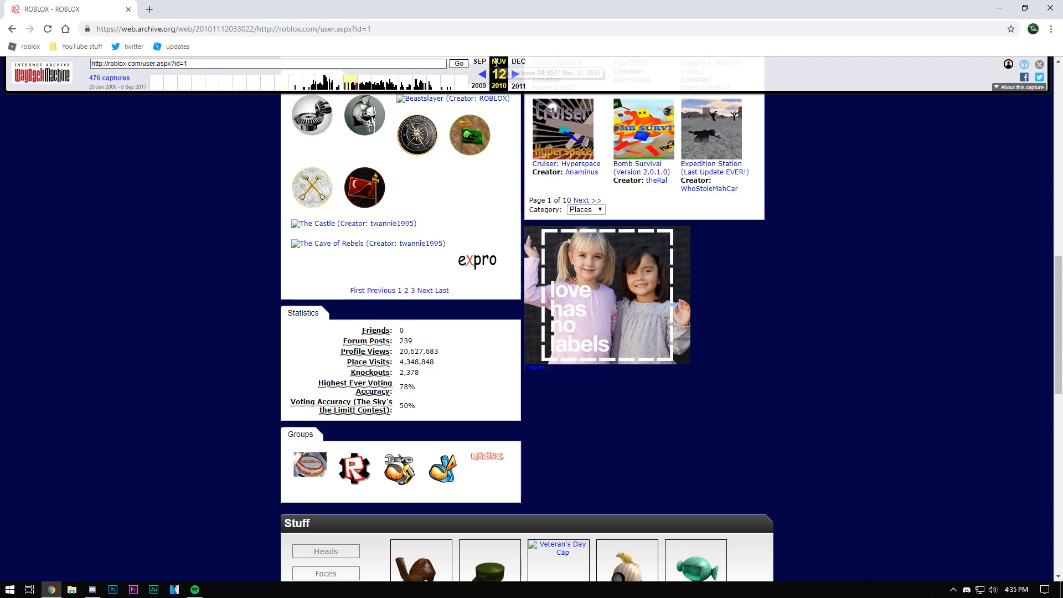
mouse_move(341, 385)
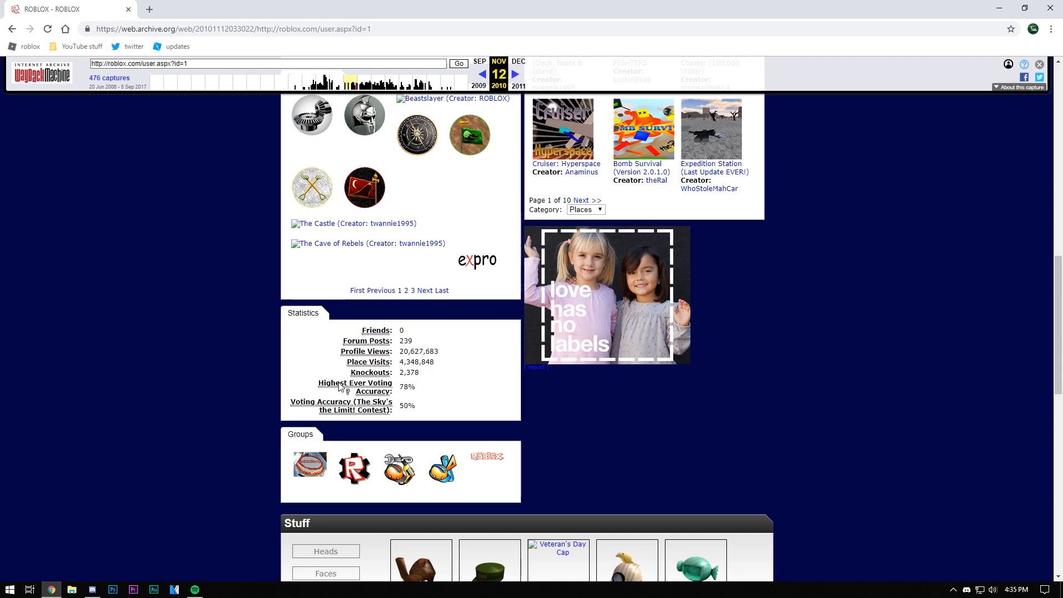
mouse_move(425, 401)
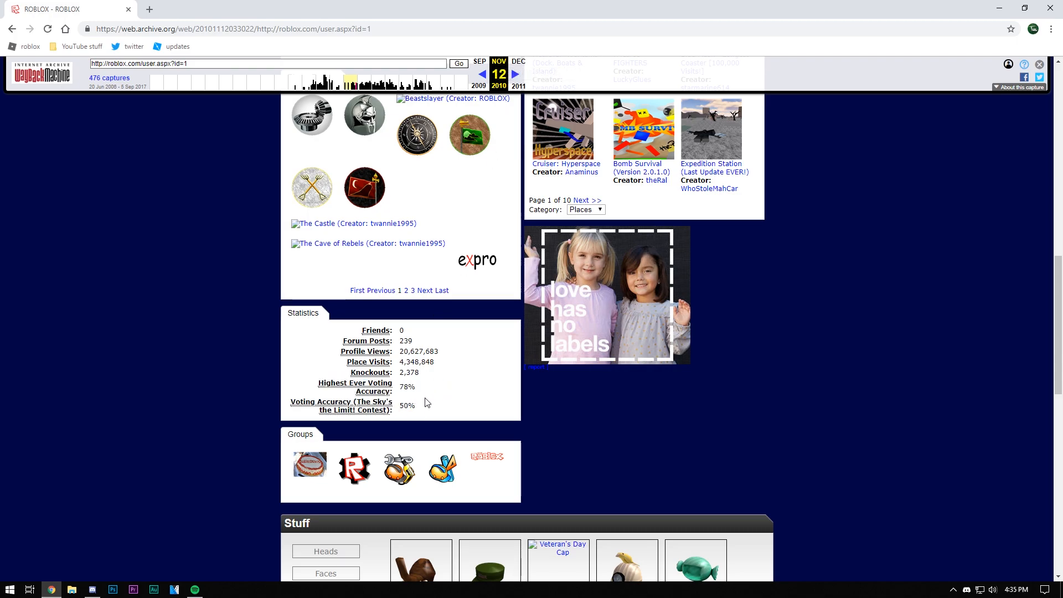
mouse_move(146, 4)
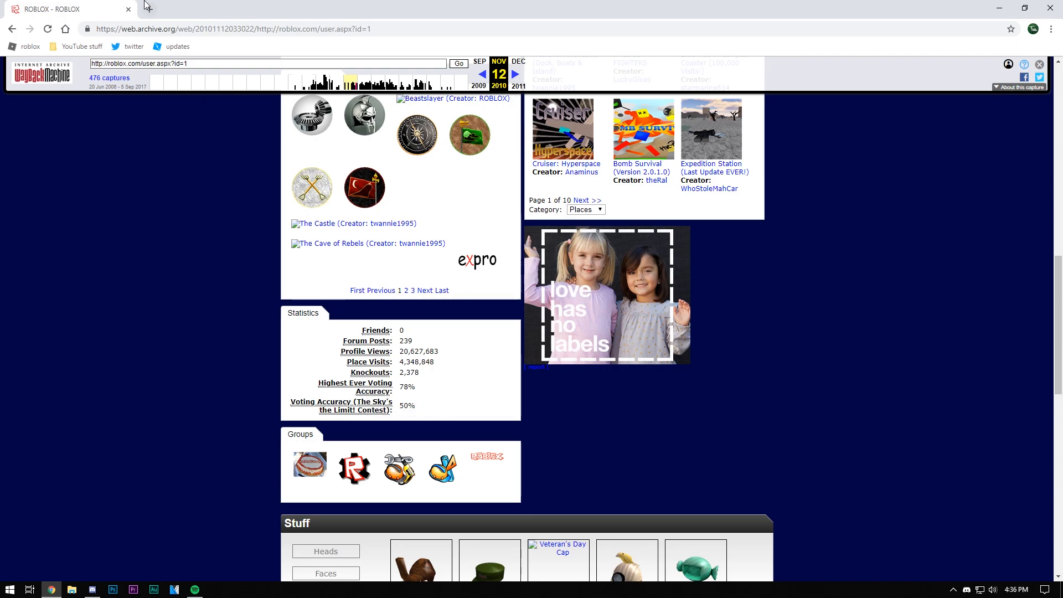
mouse_move(145, 8)
text(h)
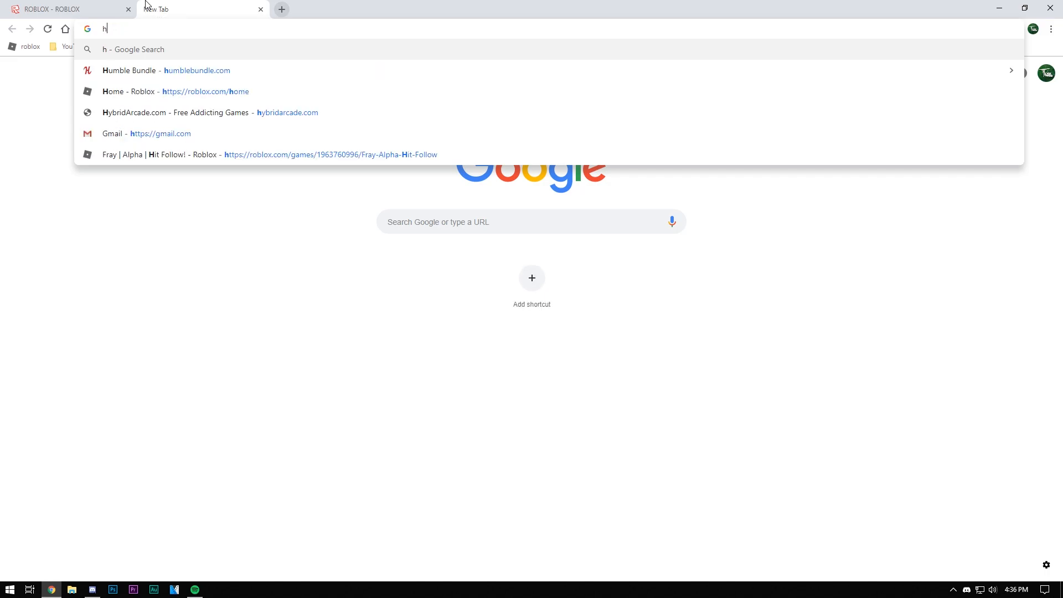
Search Google for 'roblox voting accuracy' and scroll to the Reddit and Roblox Wikia results.
text(roblox voting accur)
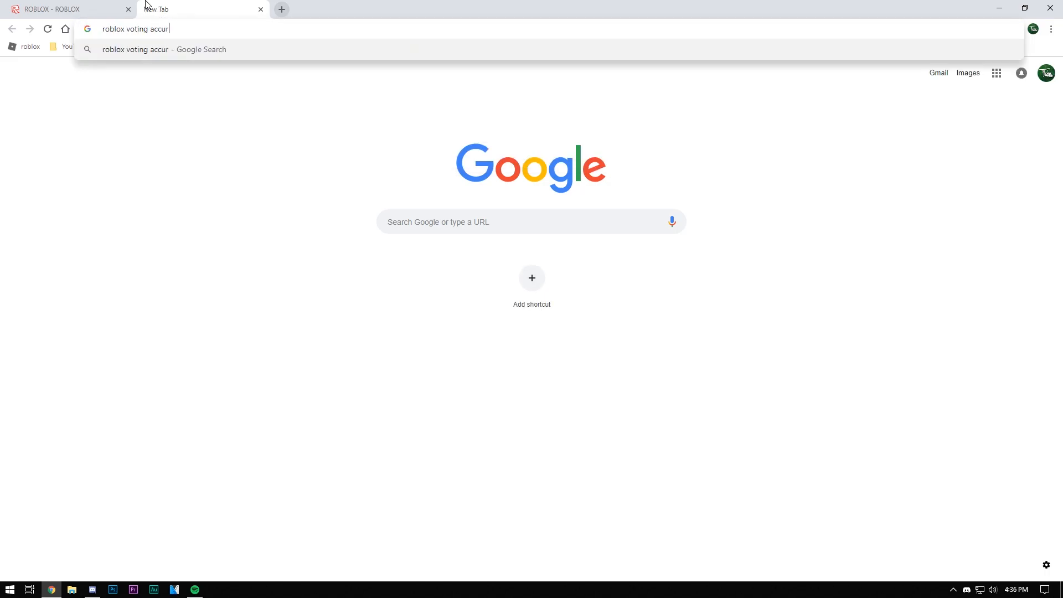
key(Return)
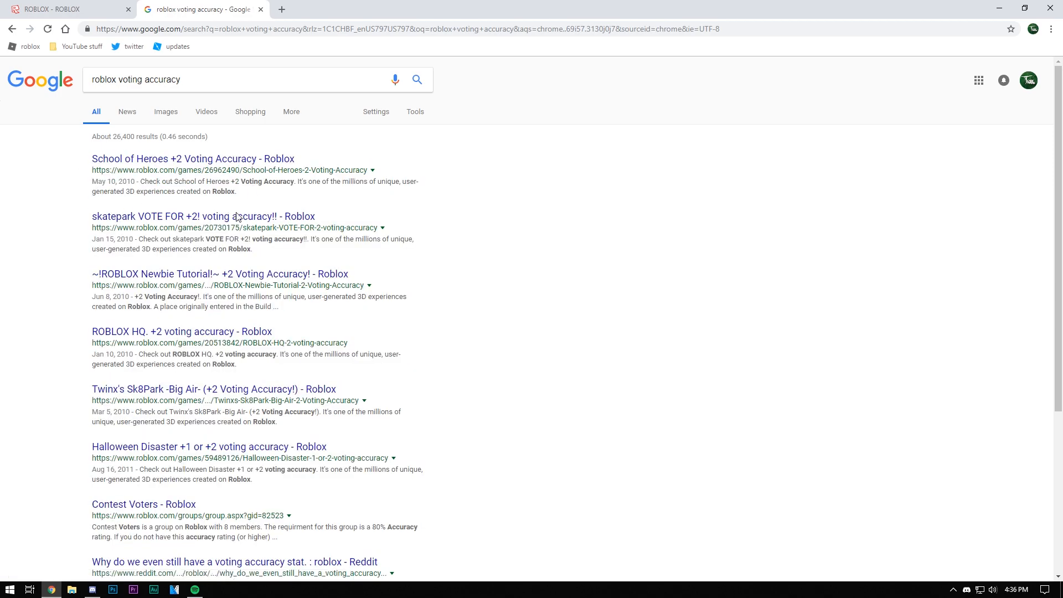
mouse_move(305, 318)
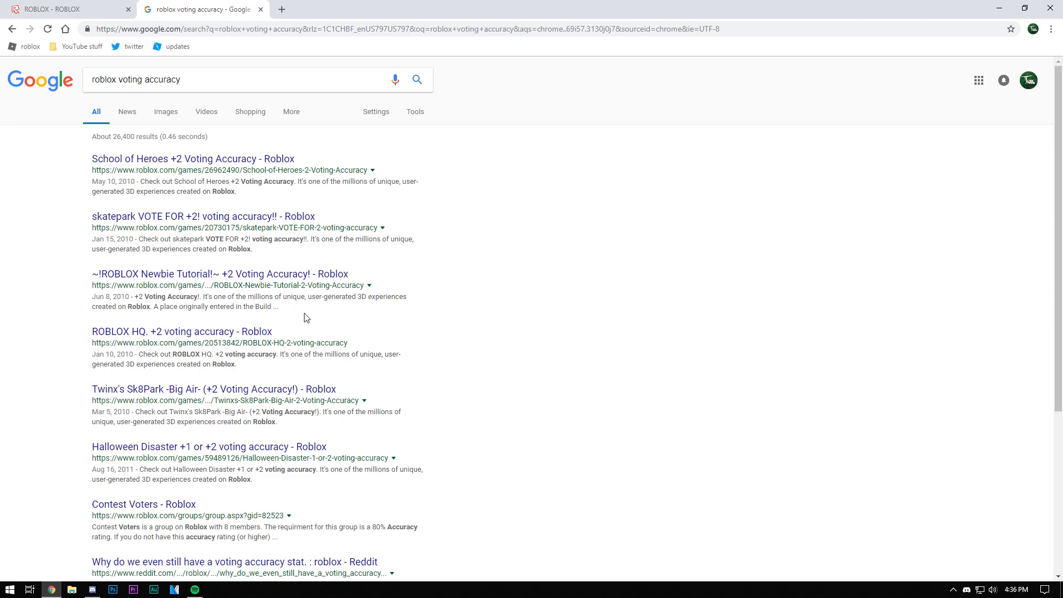
mouse_move(406, 256)
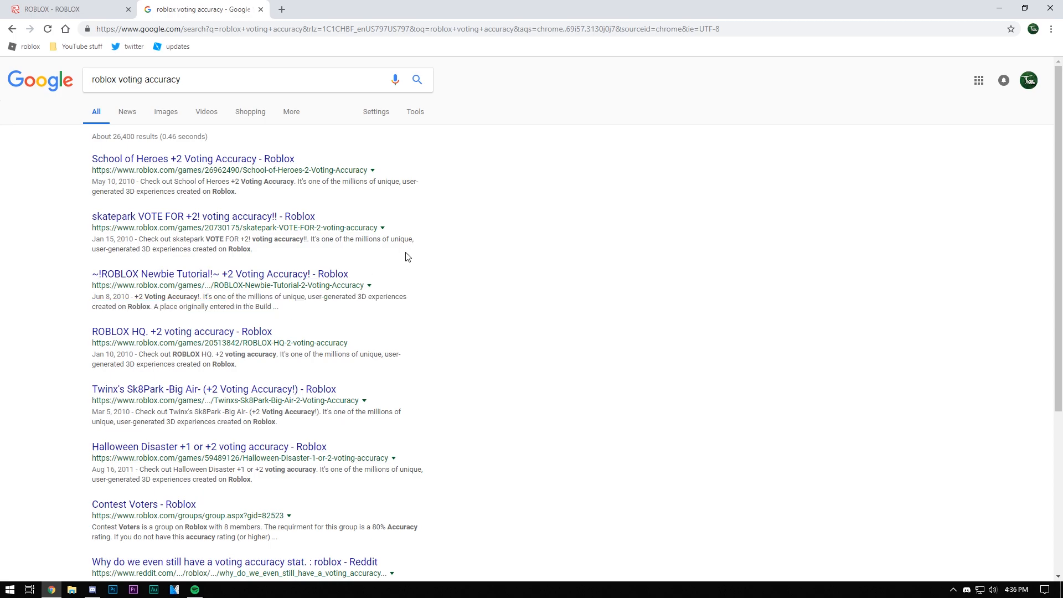
scroll(down, 3)
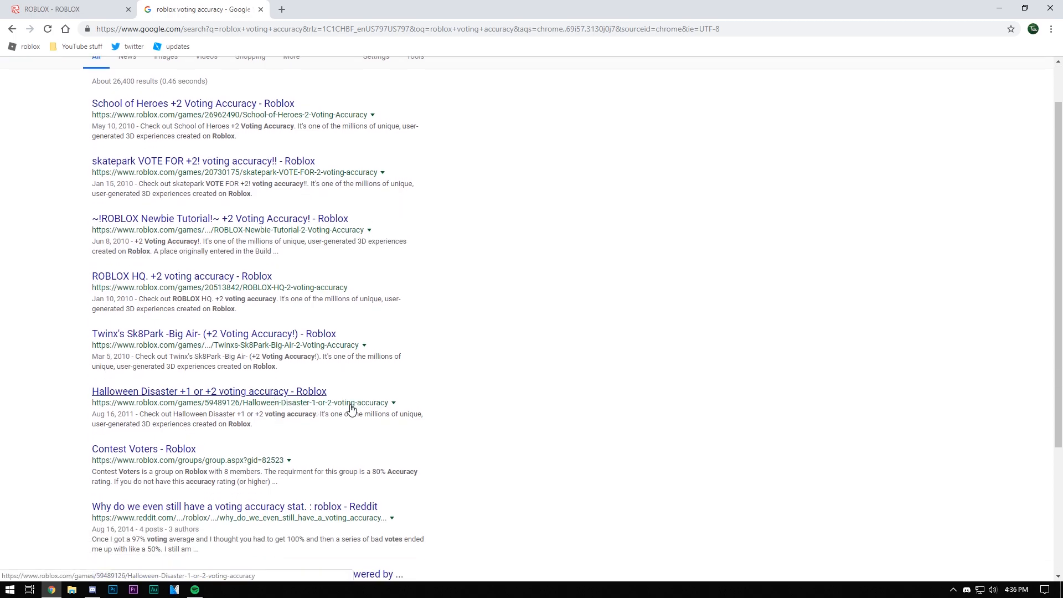
scroll(down, 3)
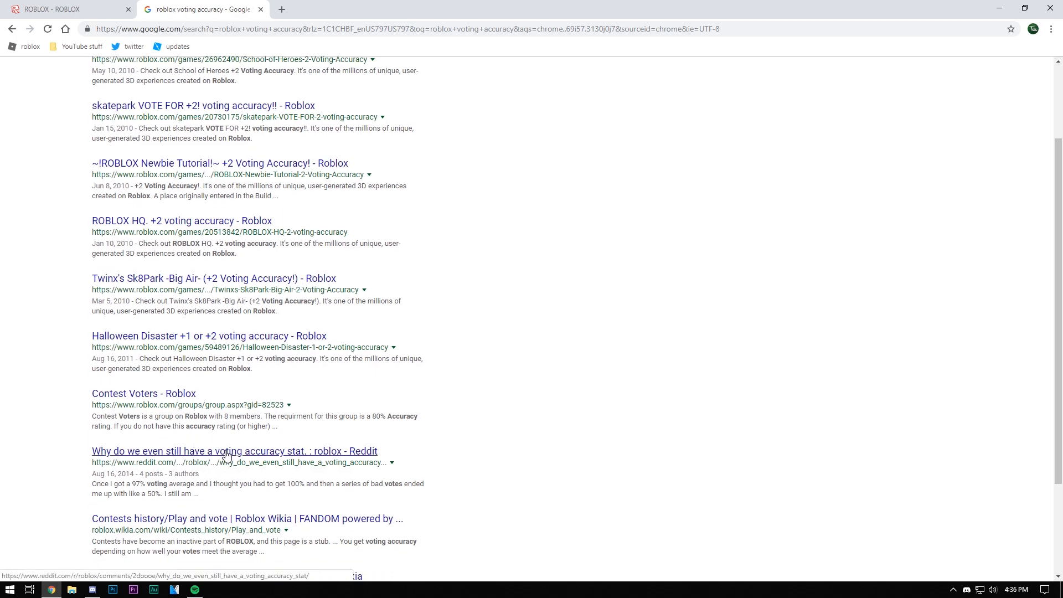
mouse_move(195, 454)
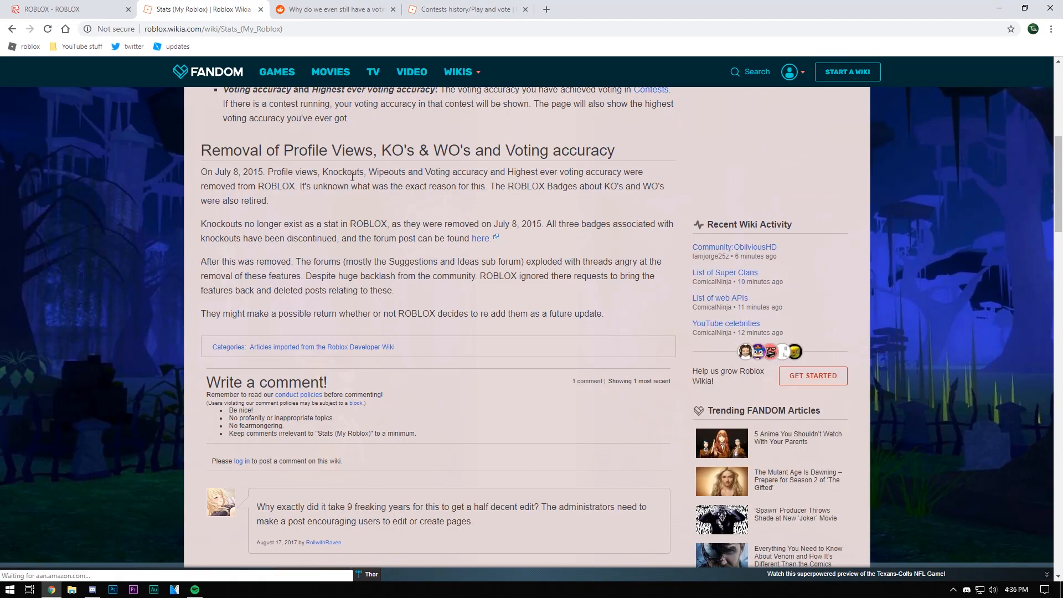
Read the Stats page's voting accuracy section, open Contests in a new tab, and close the Stats tab.
double_click(515, 172)
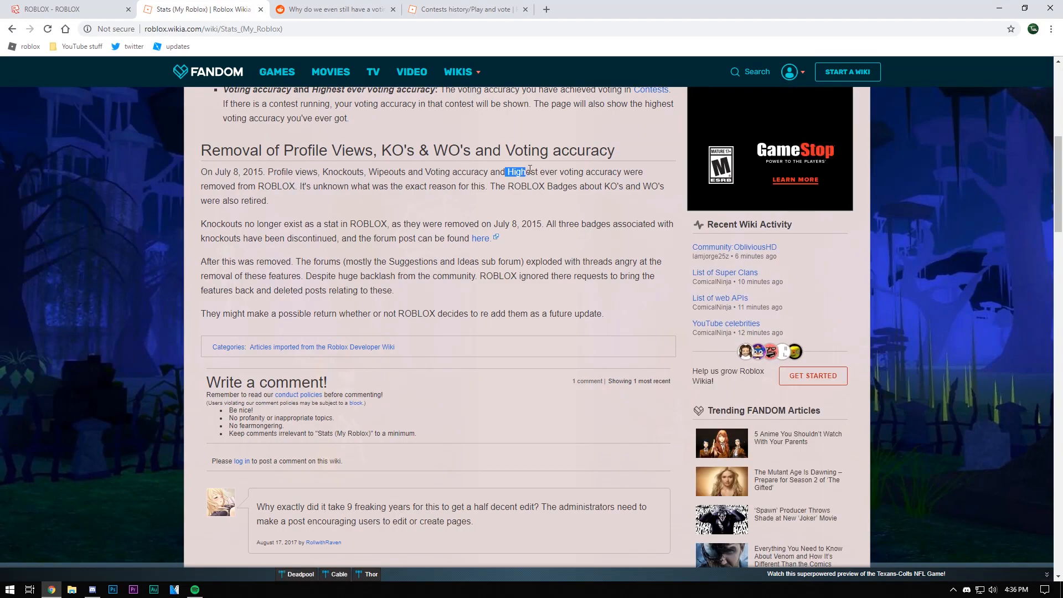
click(217, 172)
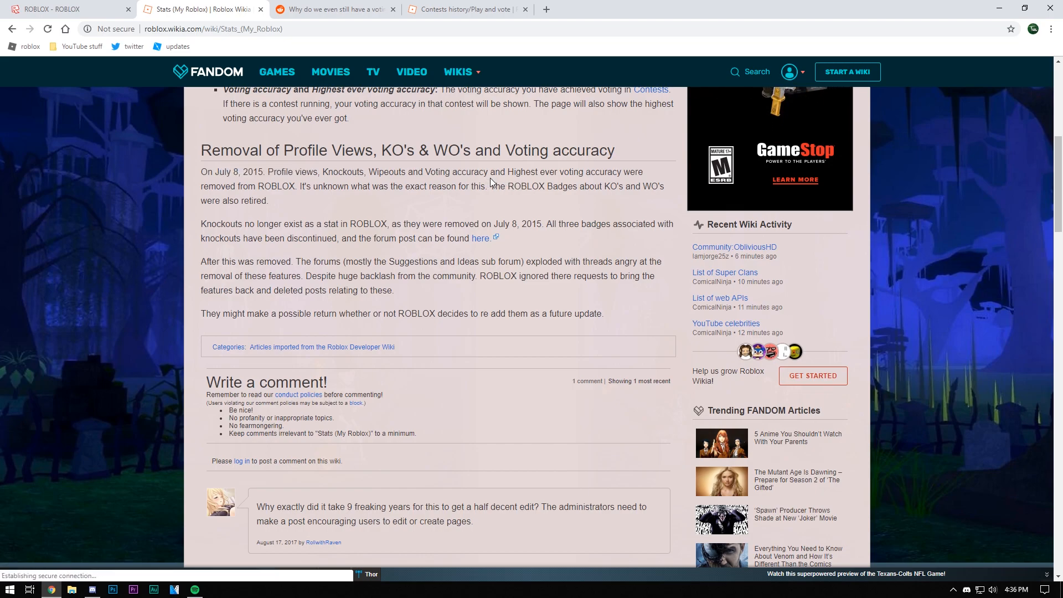
mouse_move(513, 224)
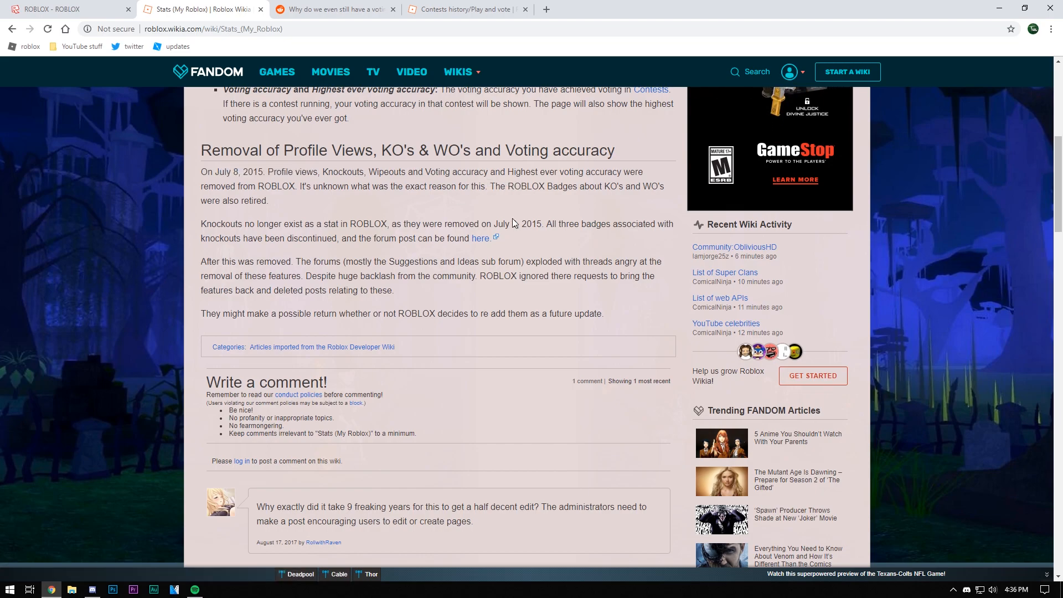
mouse_move(447, 182)
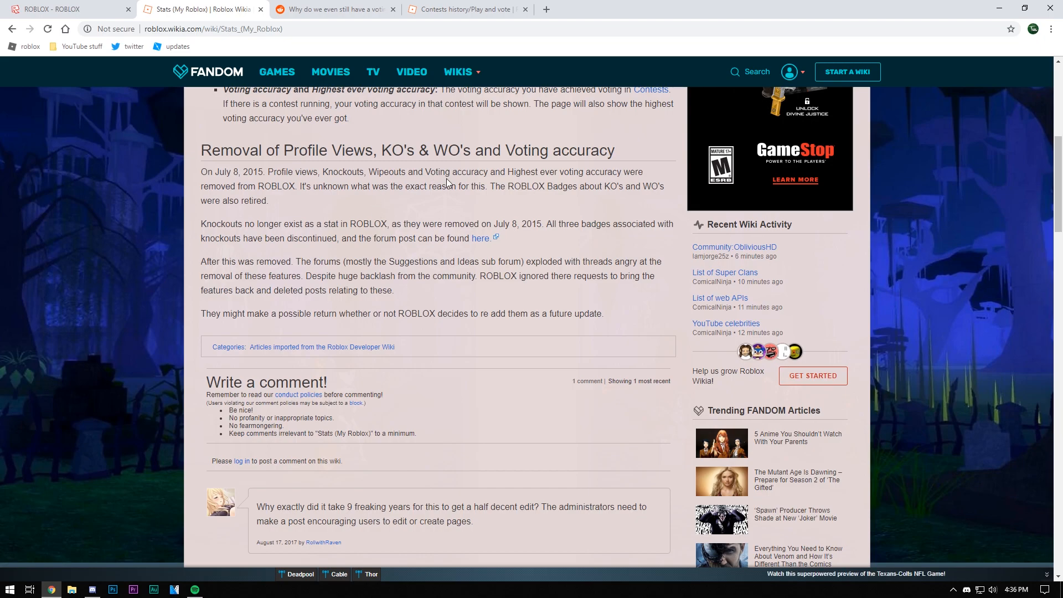
mouse_move(481, 238)
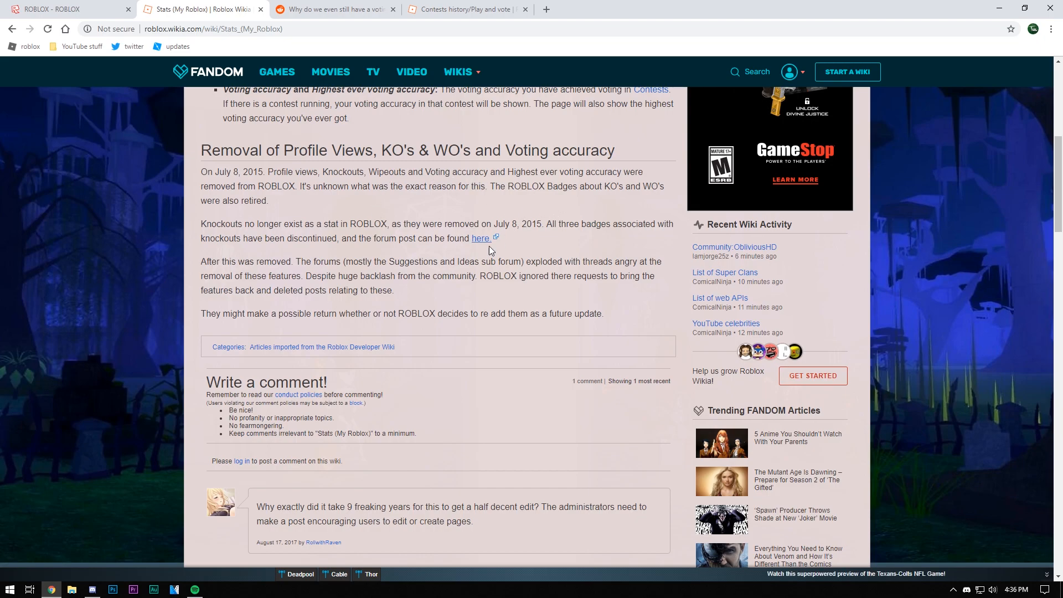
scroll(up, 3)
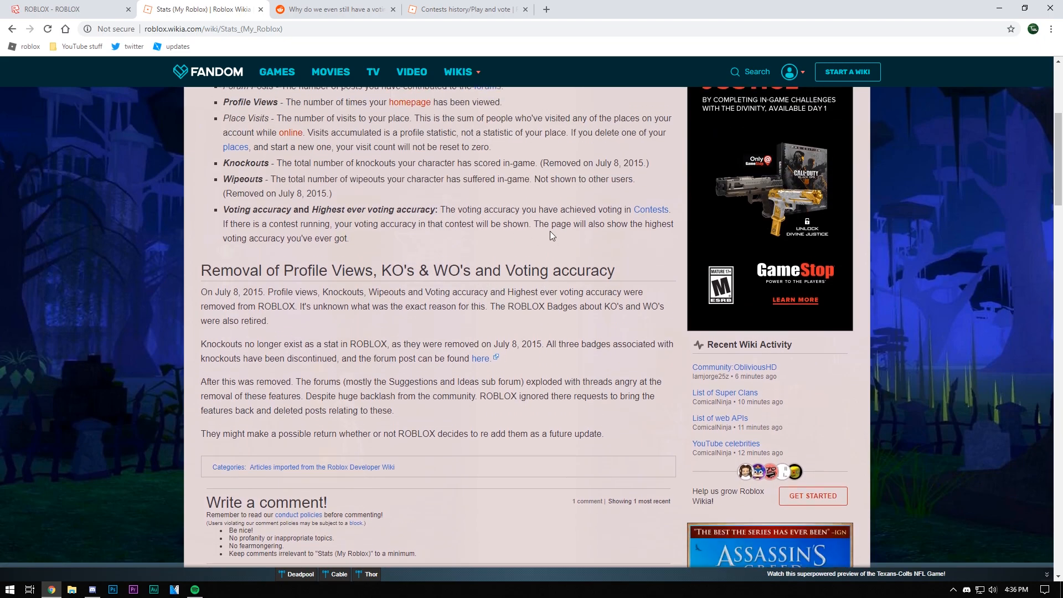
scroll(up, 3)
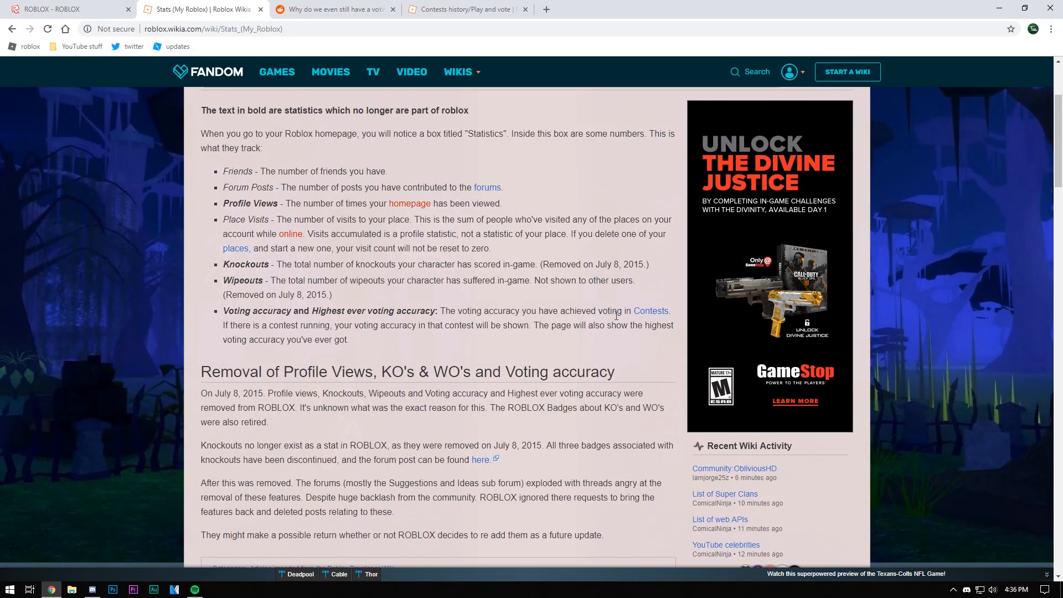
mouse_move(650, 311)
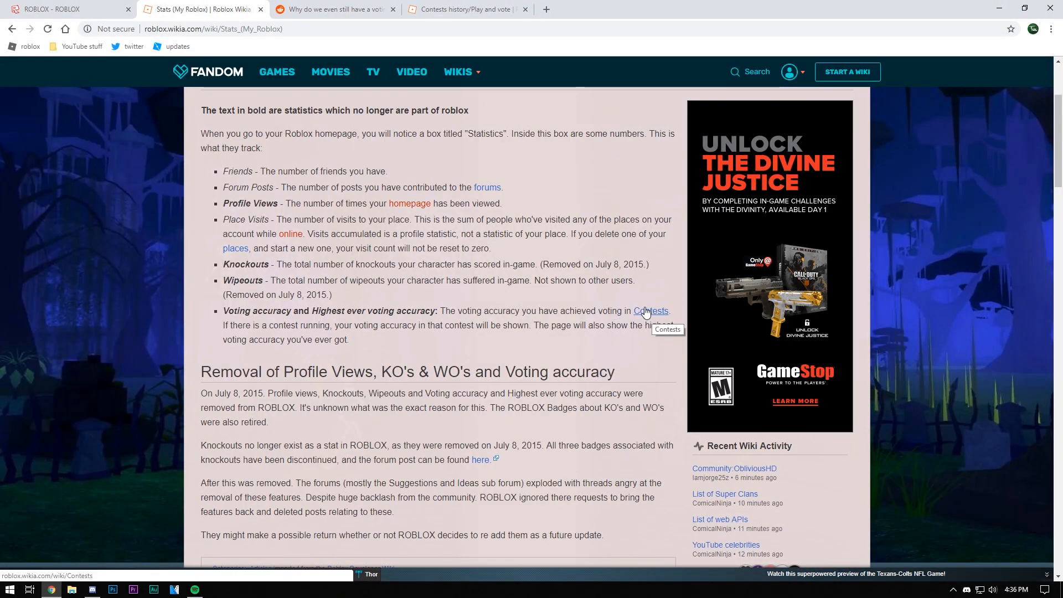
middle_click(650, 312)
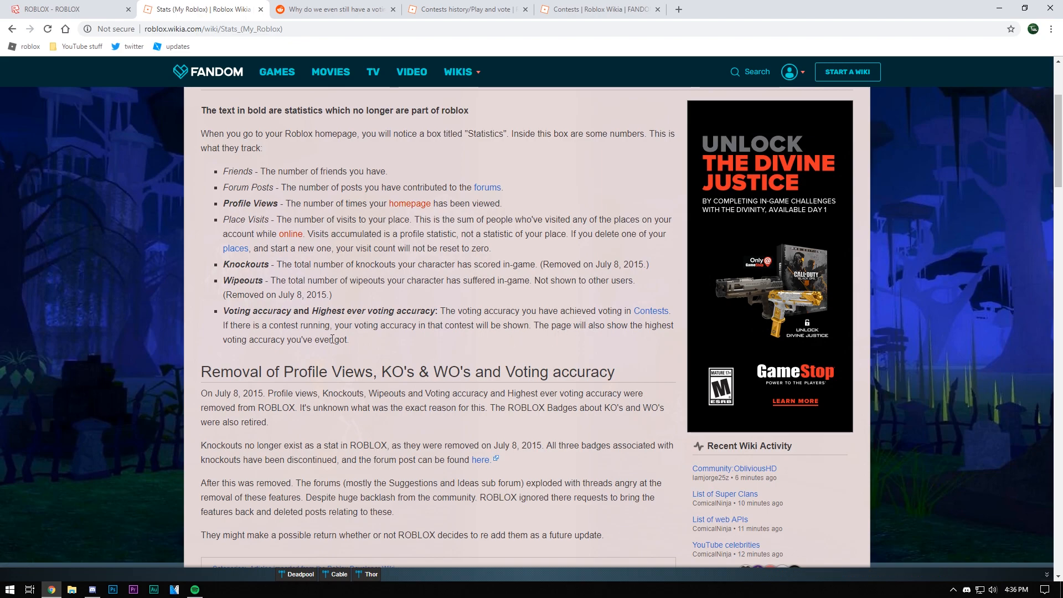
mouse_move(489, 321)
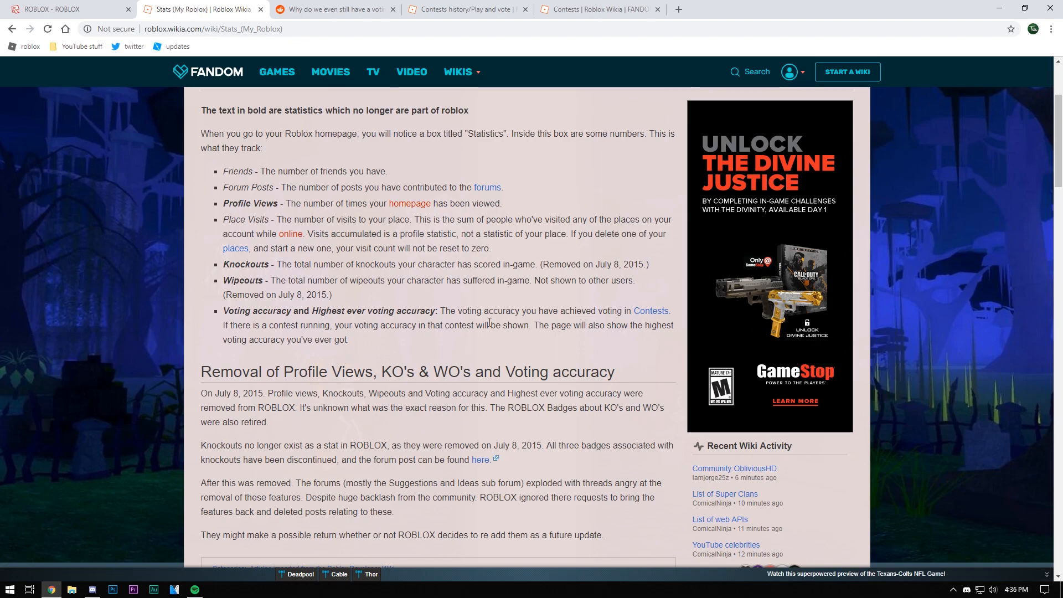
click(599, 8)
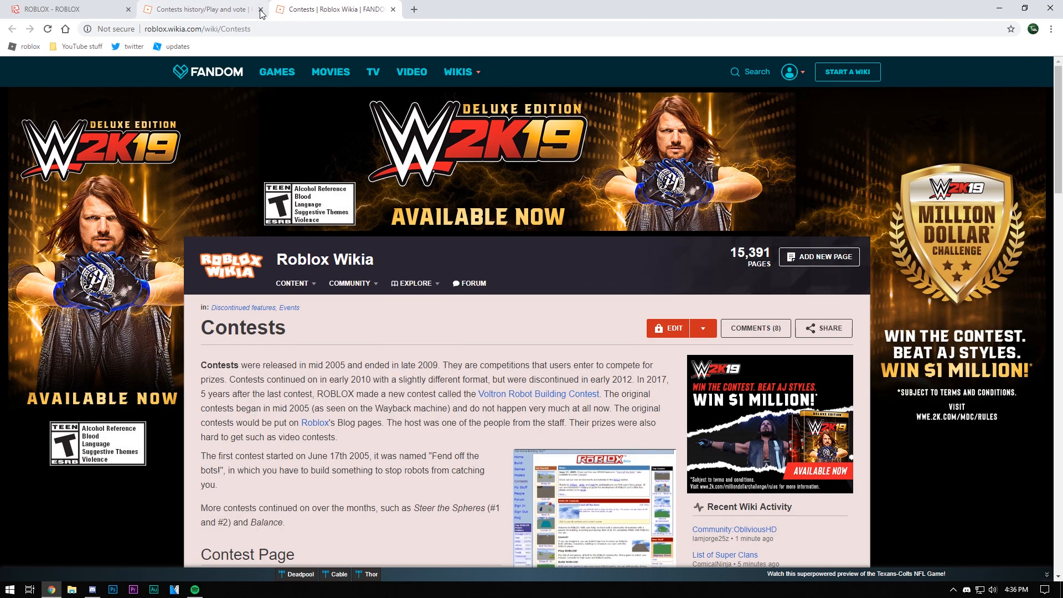
Close the Contests history tab, recheck the archived 2010 profile's Statistics, and return to the Contests article.
click(259, 9)
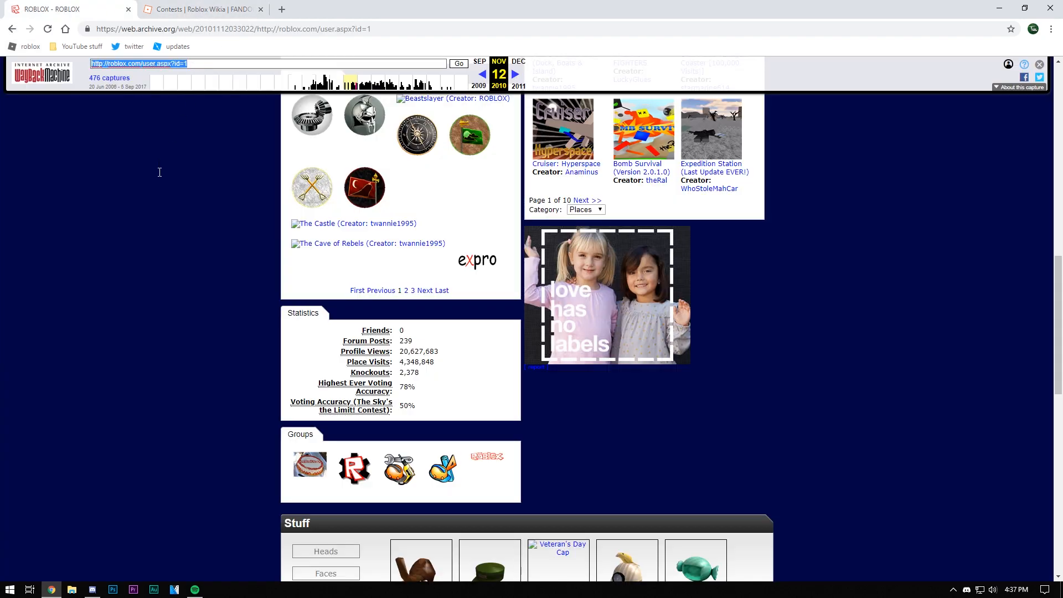
click(190, 63)
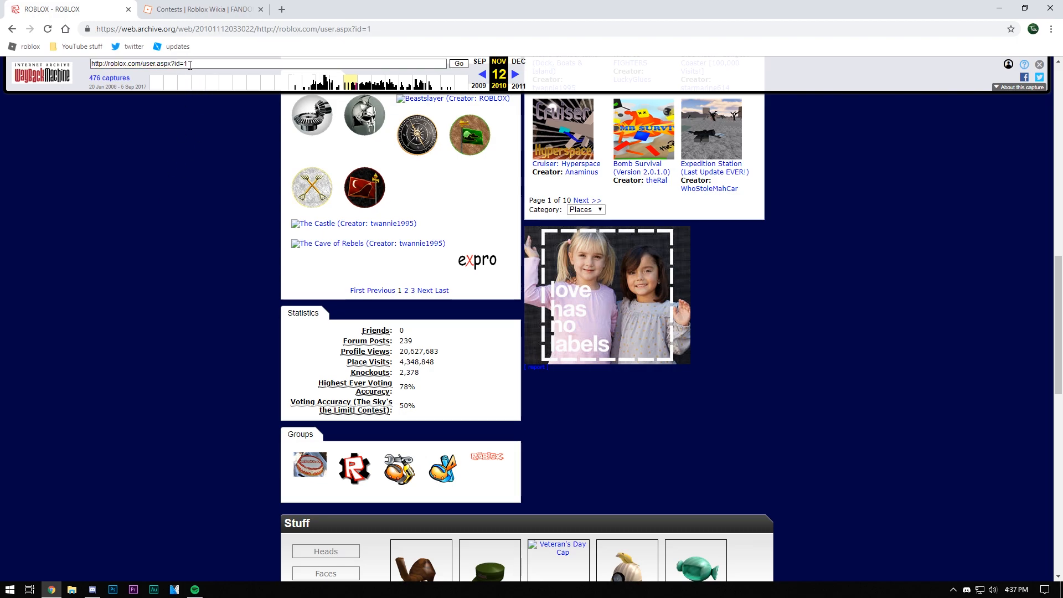
mouse_move(149, 245)
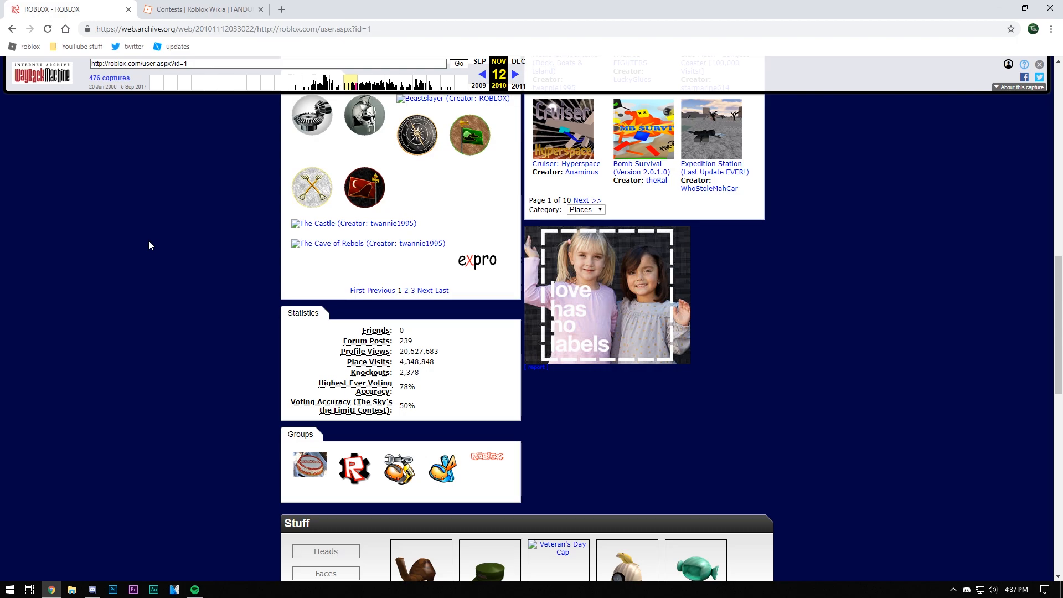
mouse_move(219, 145)
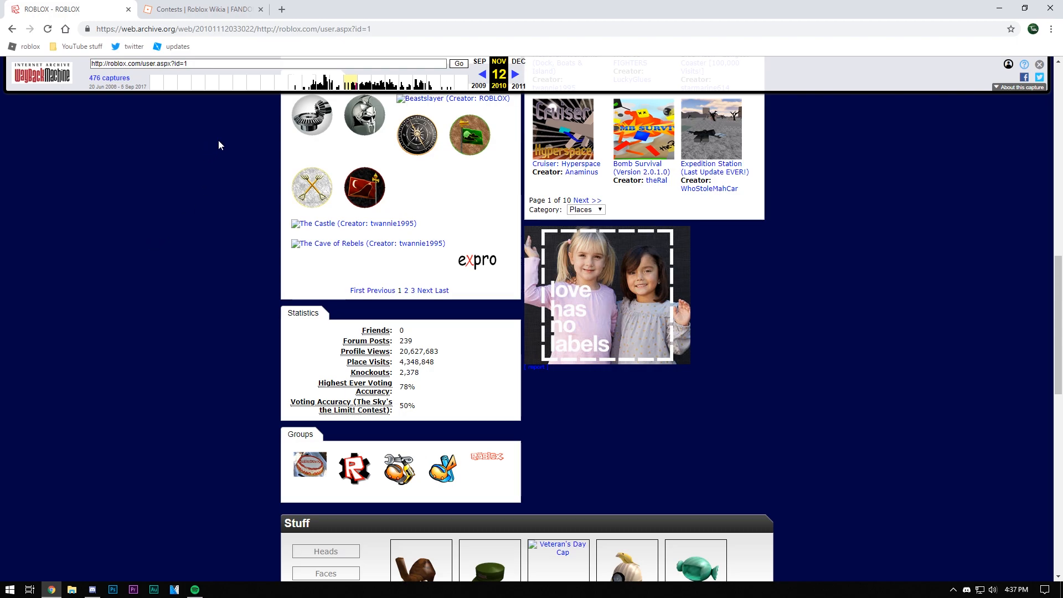
mouse_move(525, 143)
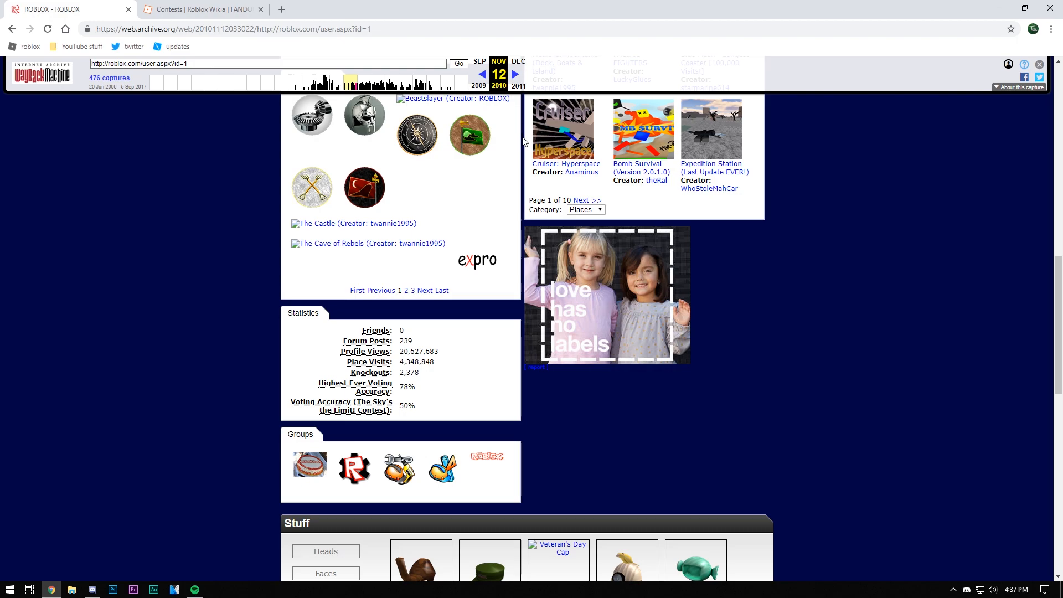
mouse_move(207, 5)
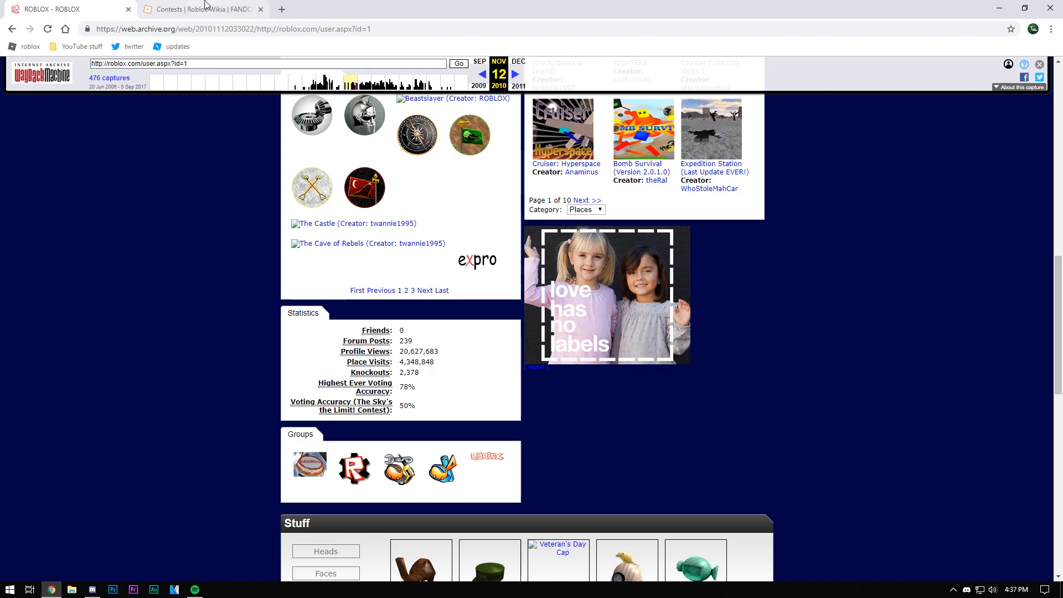
click(199, 9)
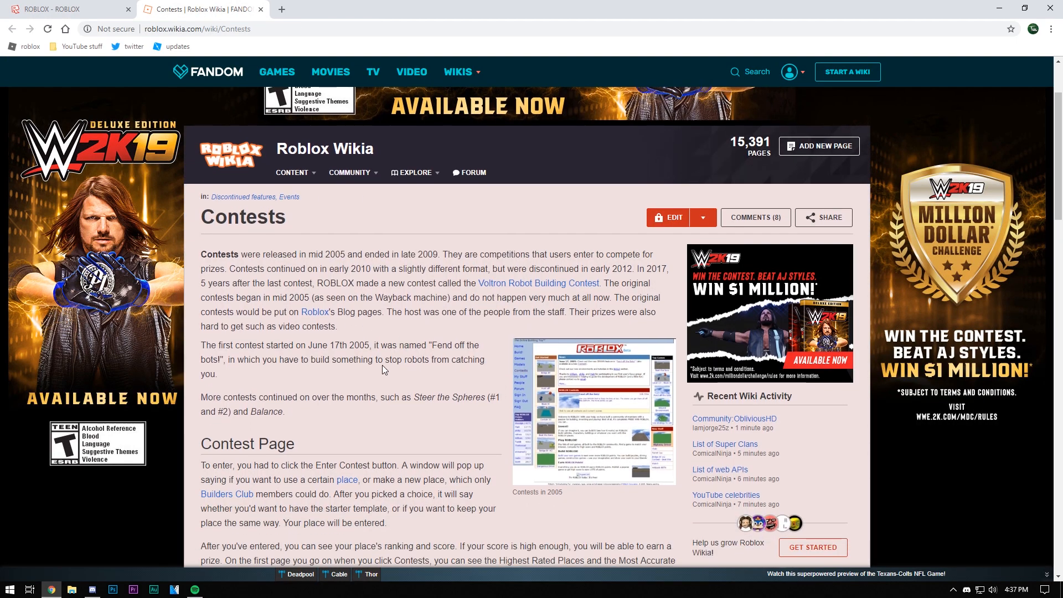
mouse_move(377, 360)
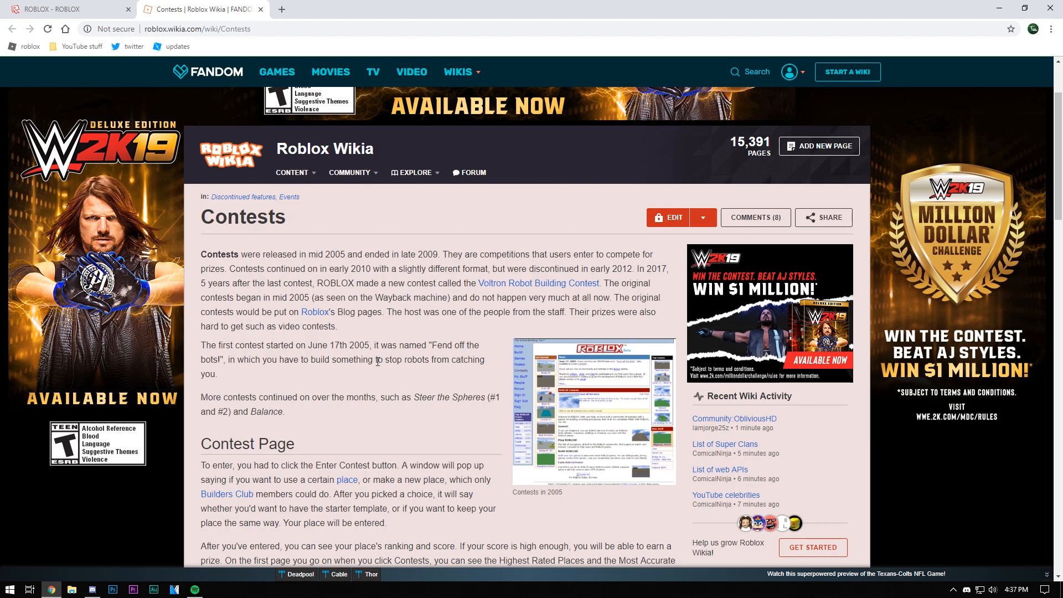
mouse_move(430, 270)
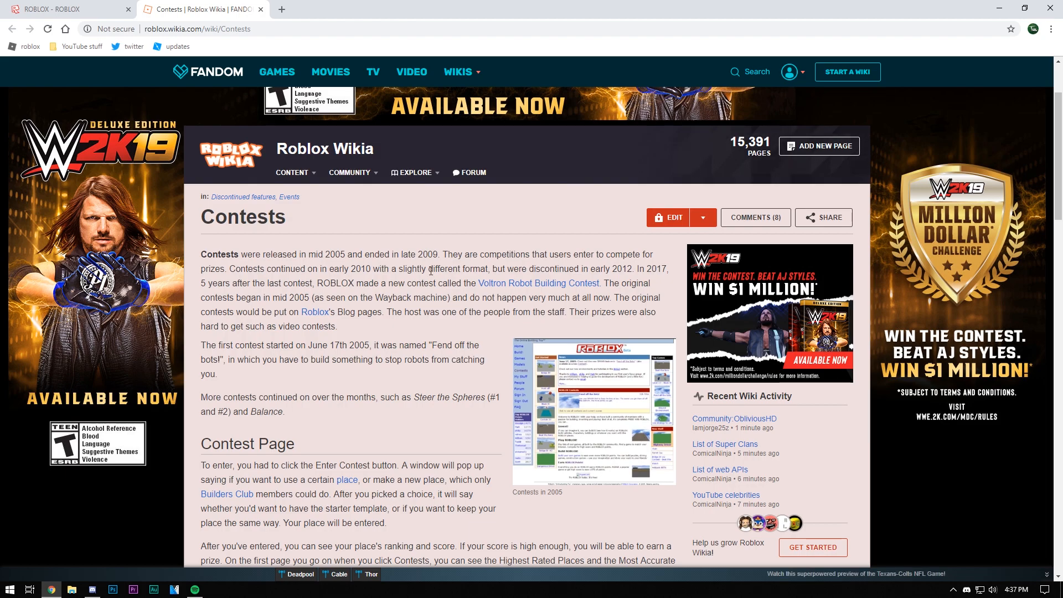
mouse_move(308, 267)
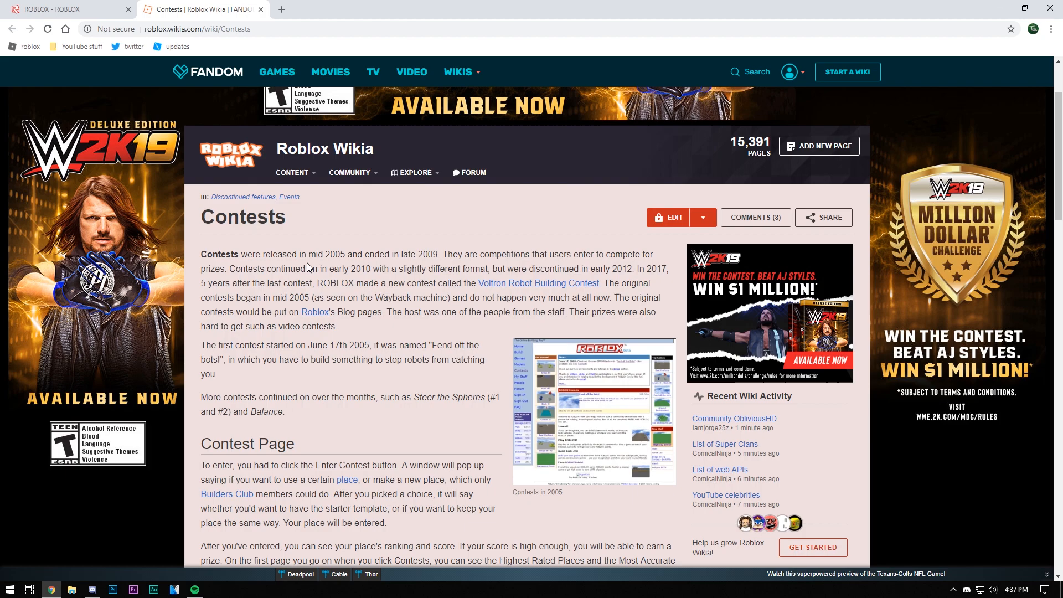
mouse_move(460, 237)
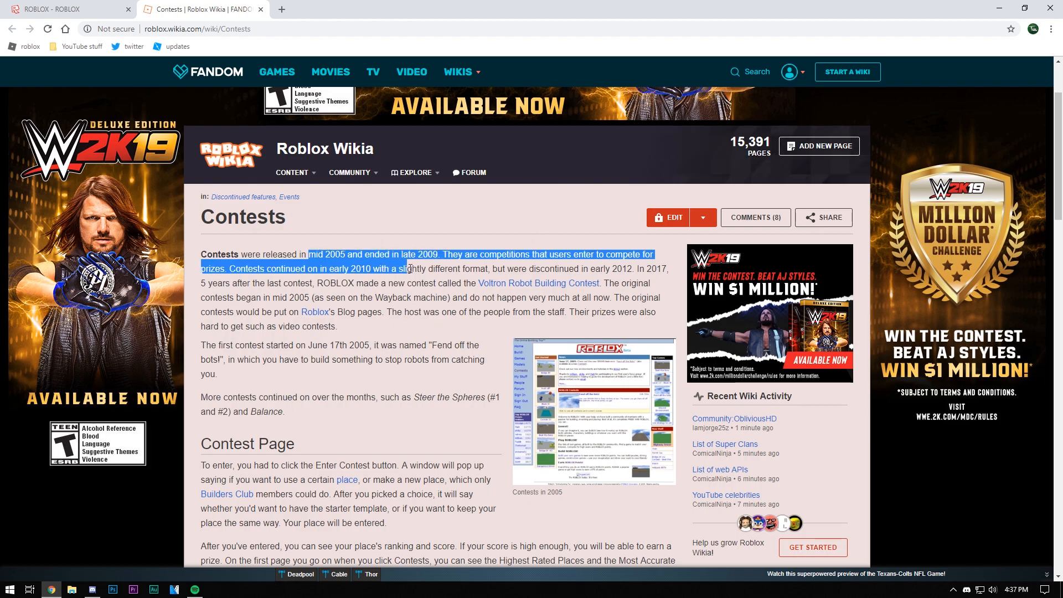
Read the Contests article's Prizes and Leaders sections down to the Roblox Events navbox through 2016.
scroll(down, 3)
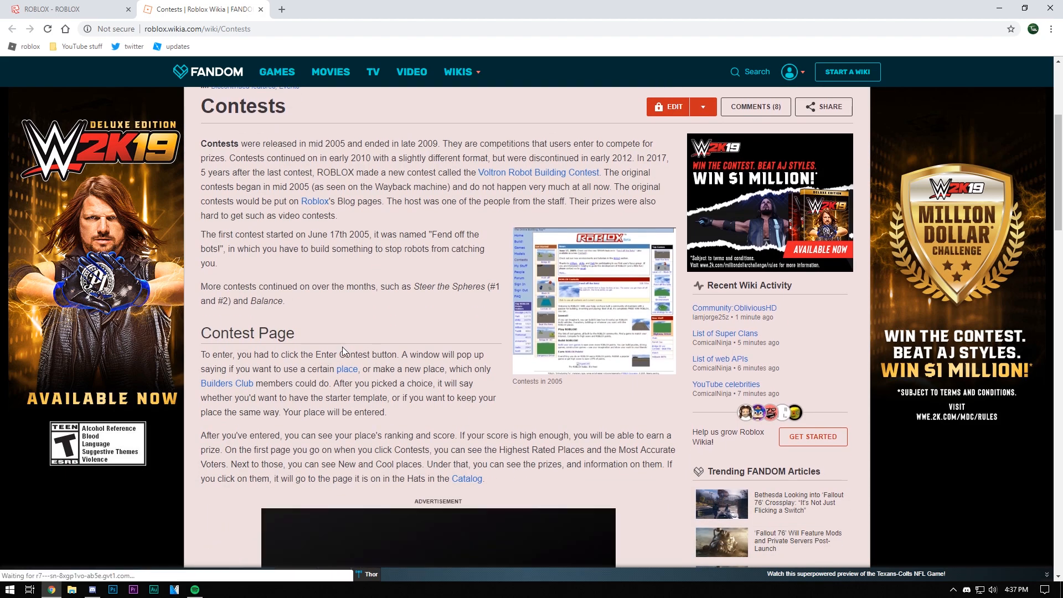
scroll(down, 3)
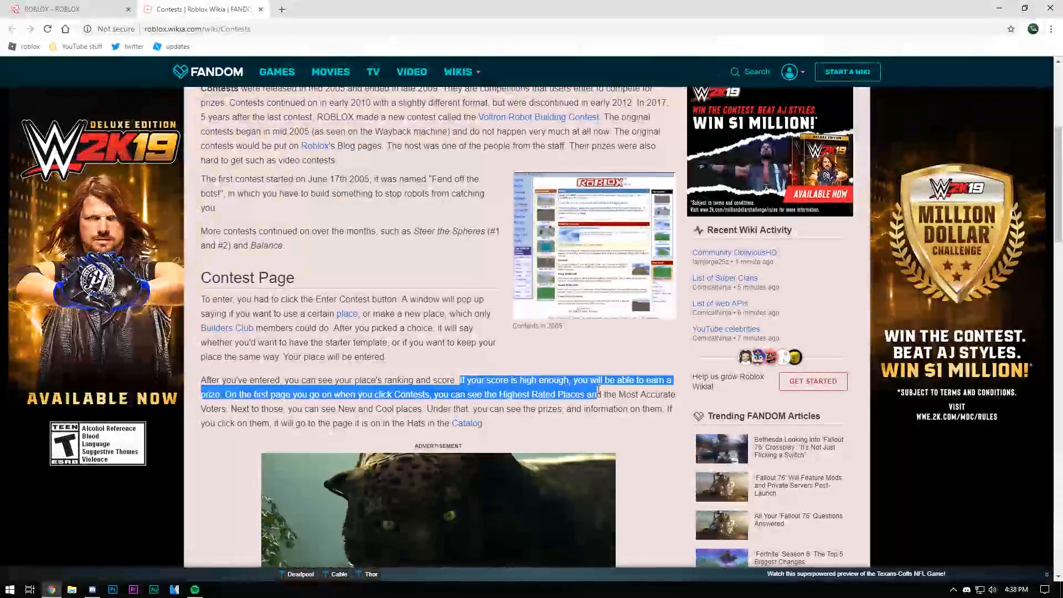
click(320, 392)
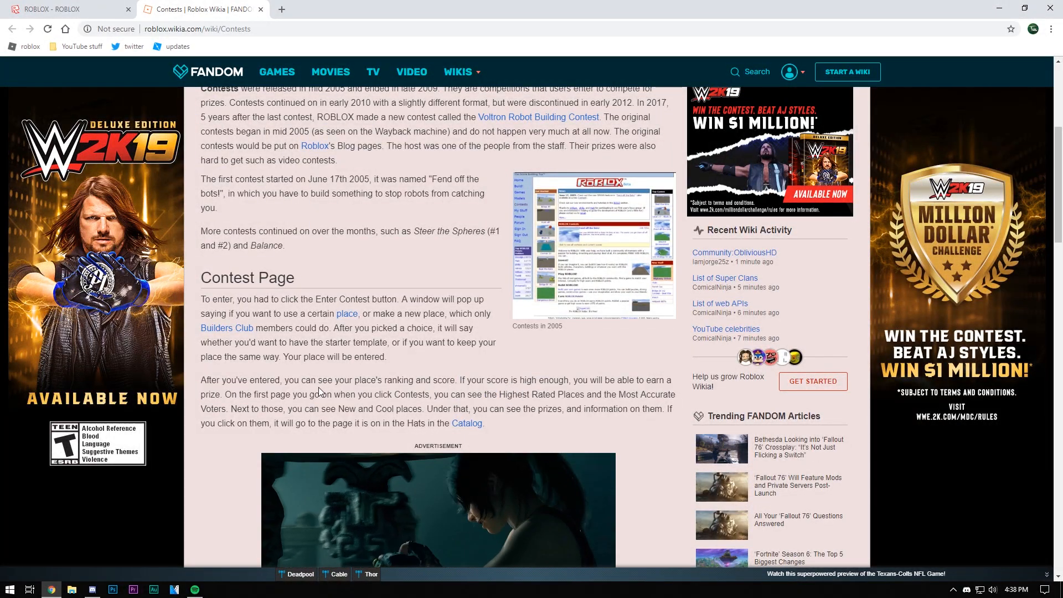
scroll(down, 3)
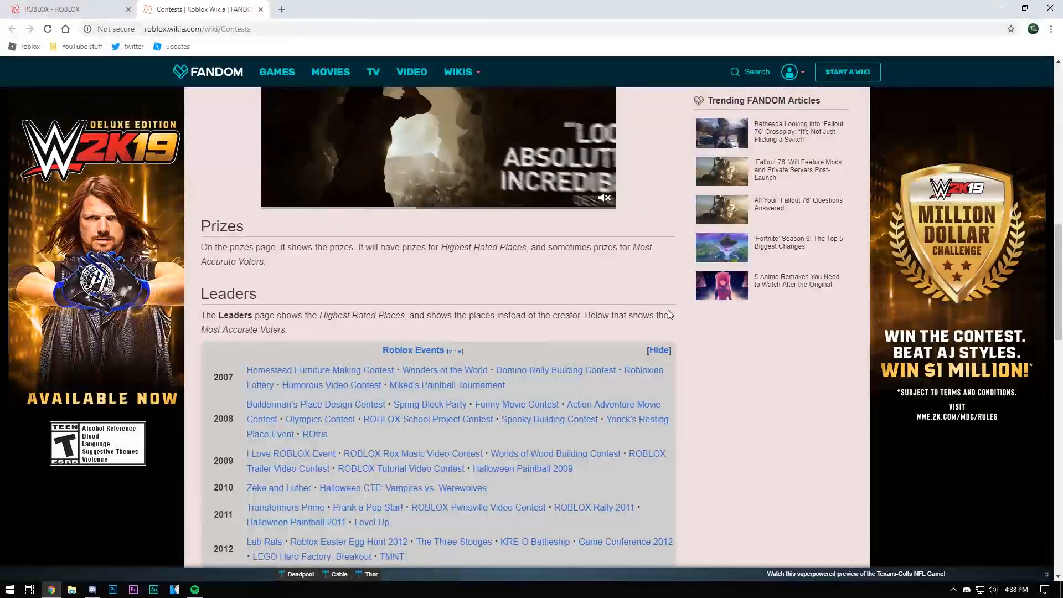
mouse_move(672, 300)
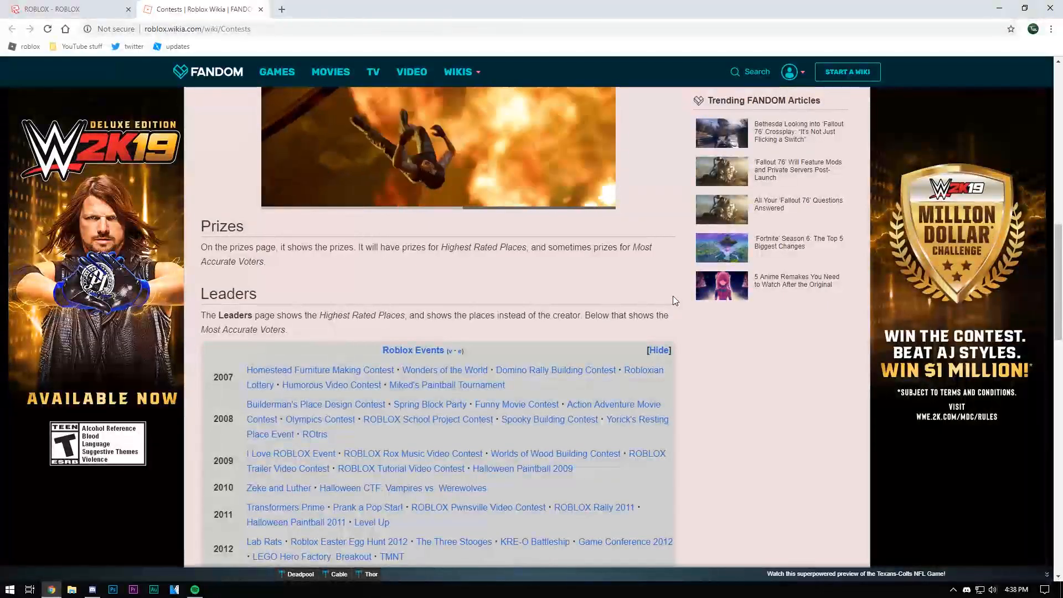
scroll(down, 3)
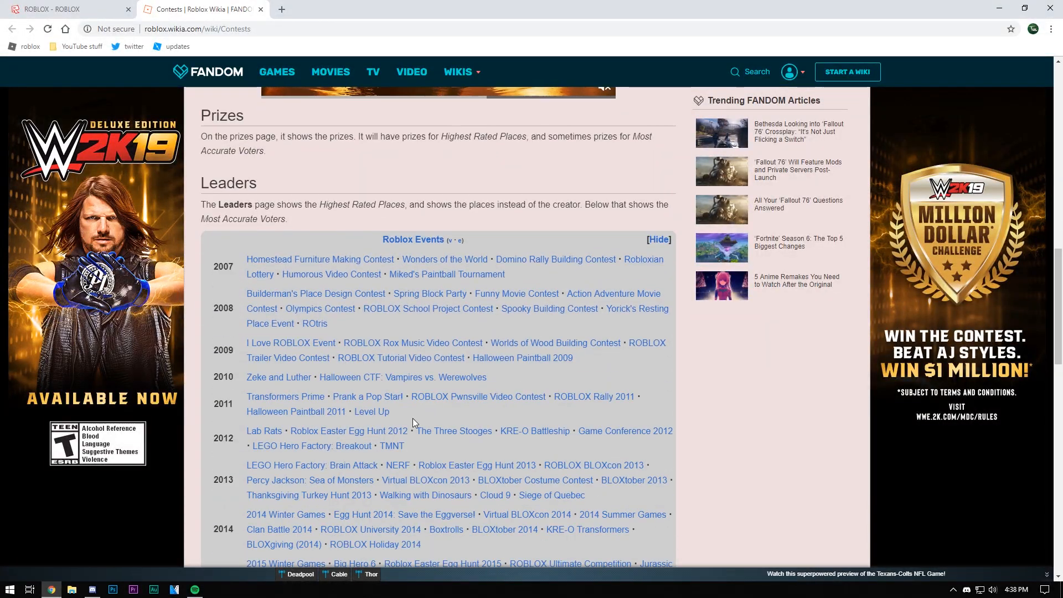
mouse_move(263, 430)
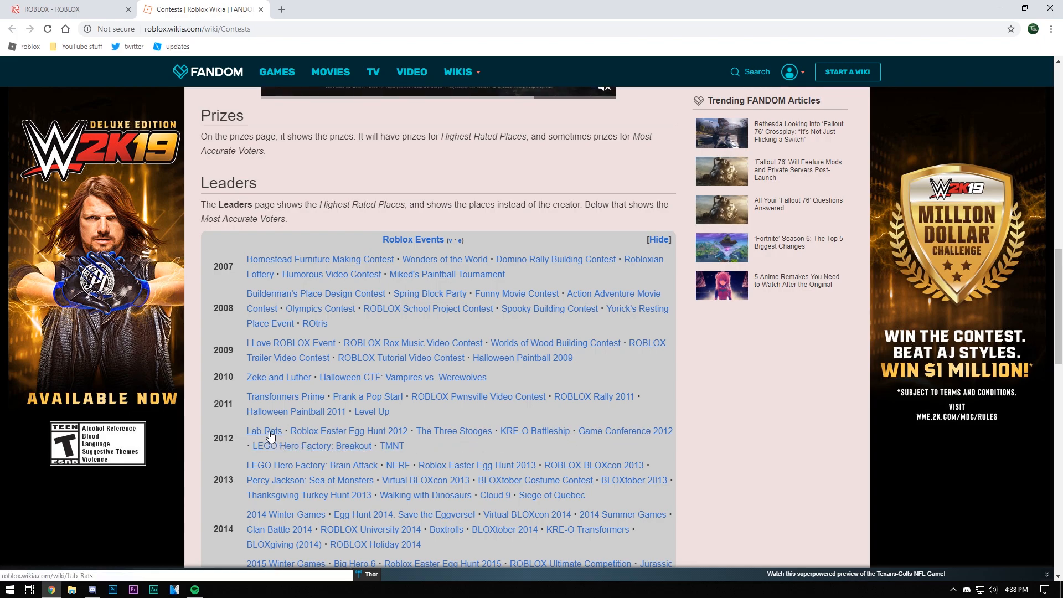
mouse_move(279, 376)
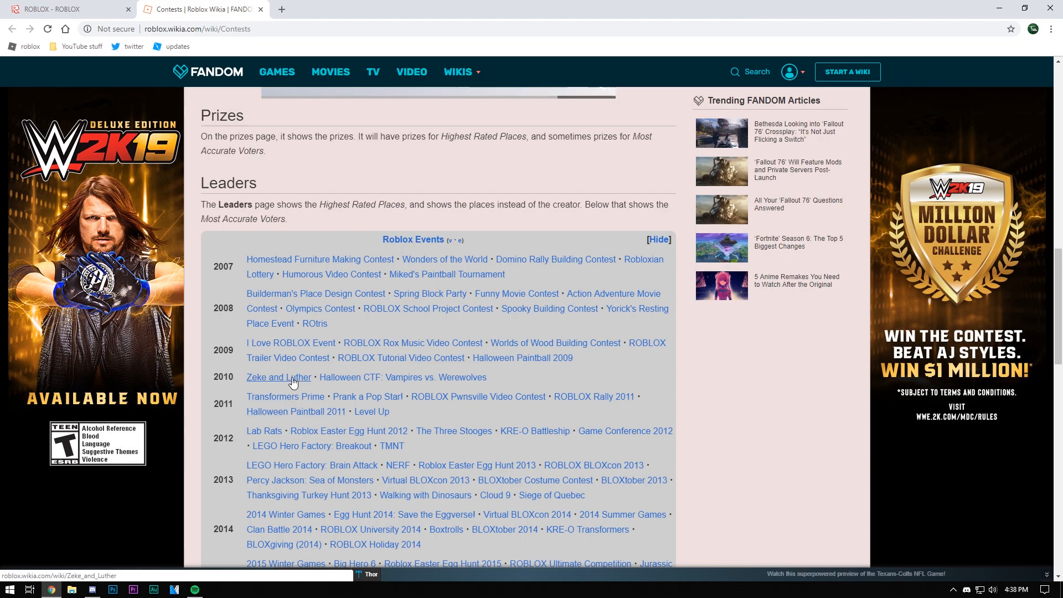
mouse_move(593, 397)
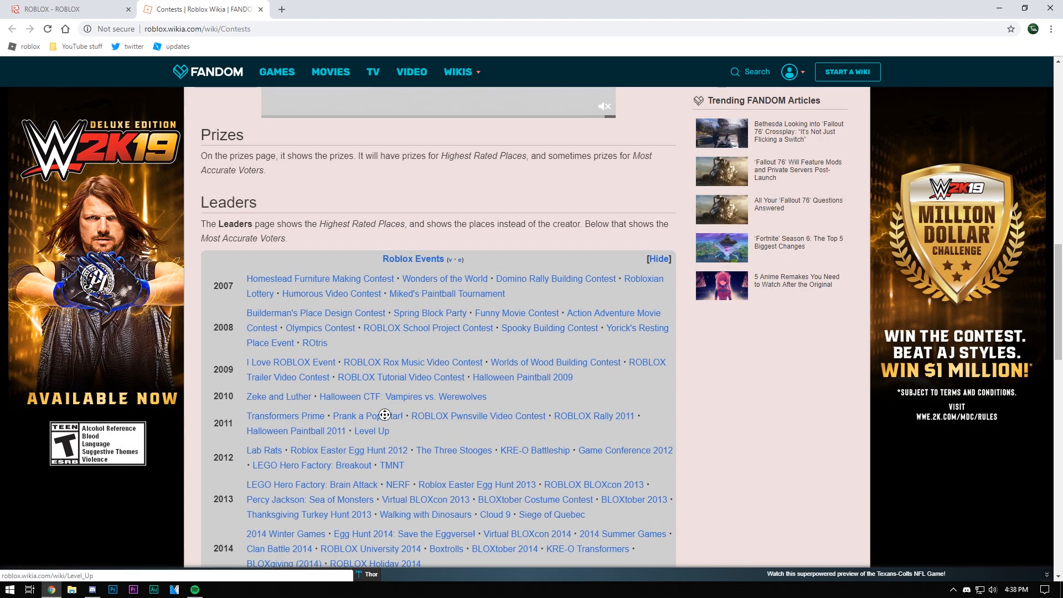
scroll(down, 3)
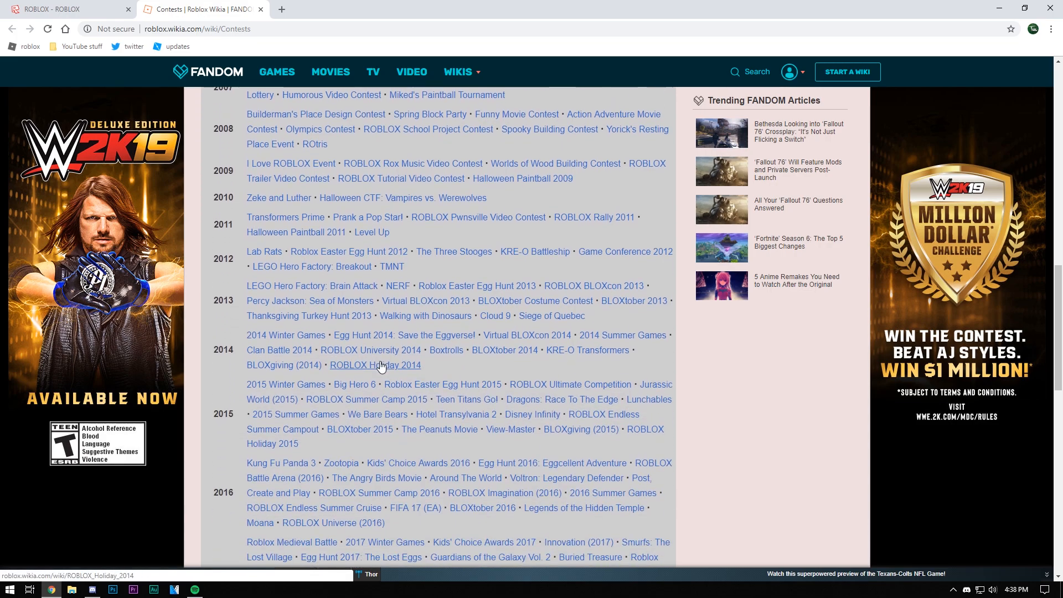
Open the Level Up 2011 event page and scroll through its prizes, catalog items and links.
click(372, 232)
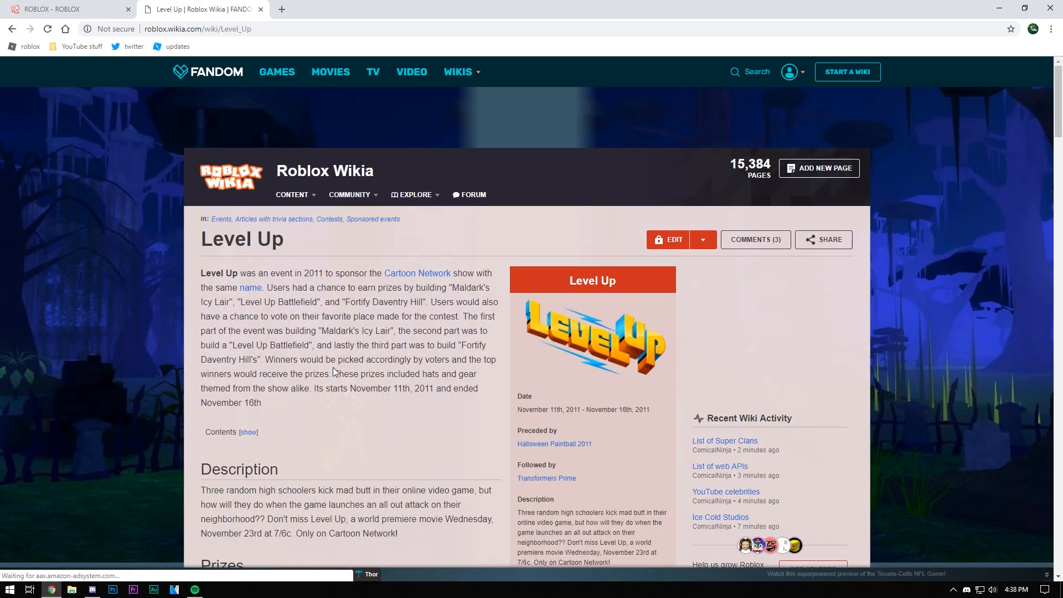
scroll(down, 3)
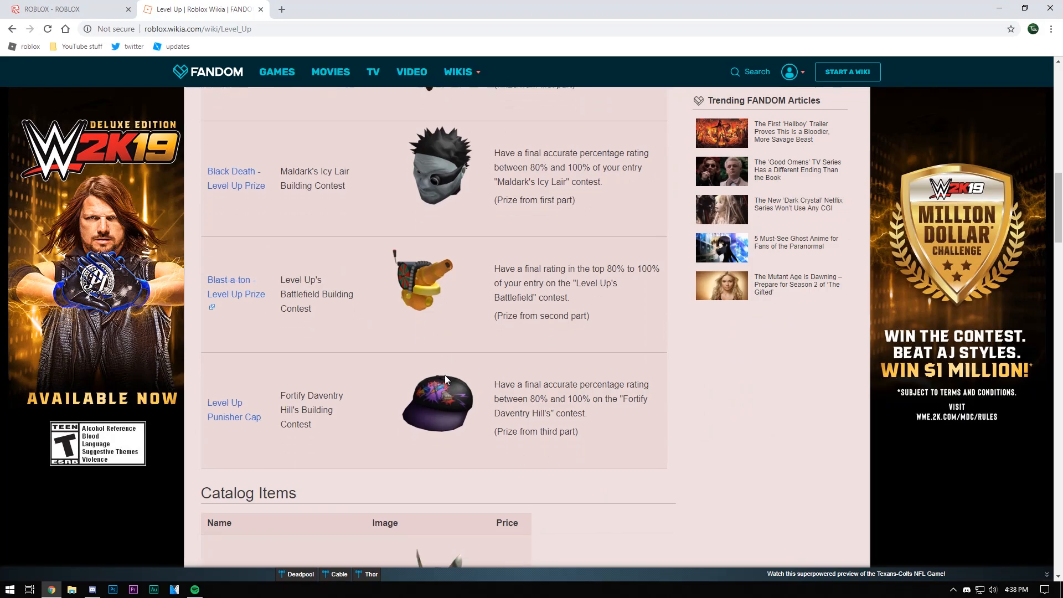
scroll(down, 3)
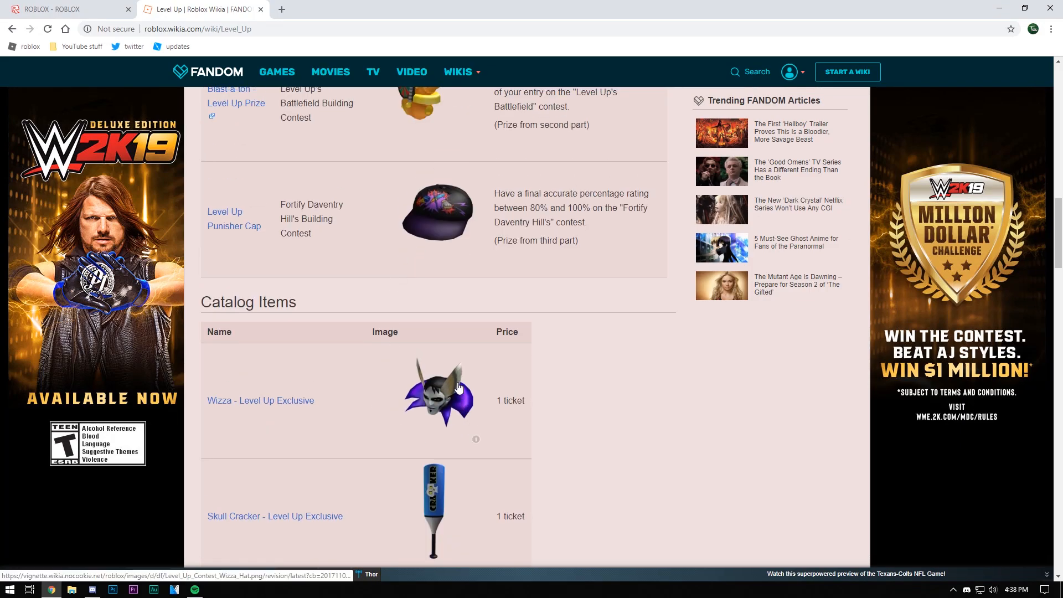
scroll(down, 3)
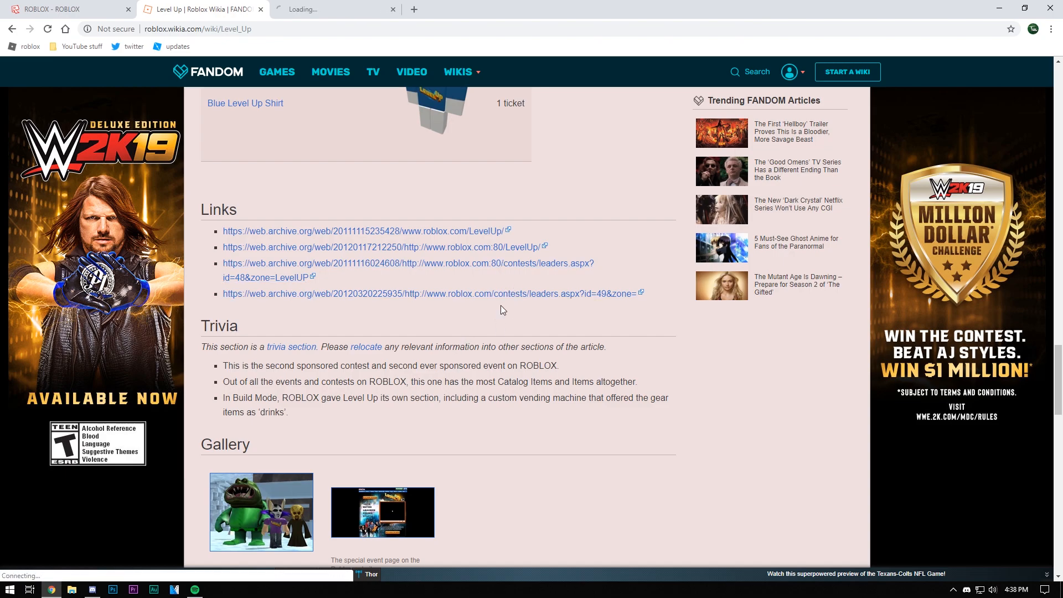
View the archived November 2011 Build Maldark's Icy Lair leaders page and its Most Accurate Voters list.
click(406, 262)
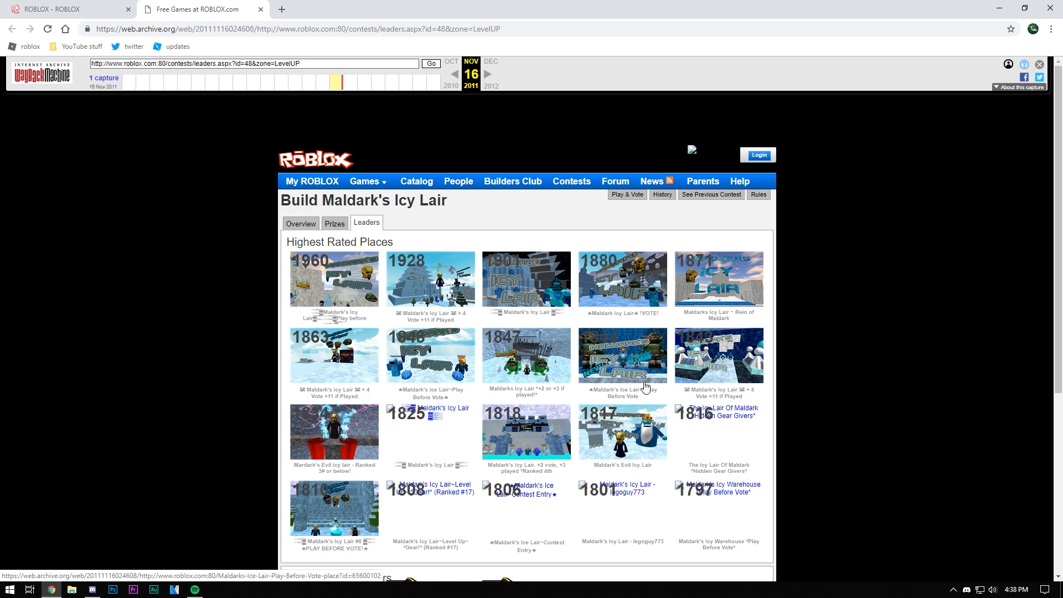
mouse_move(613, 377)
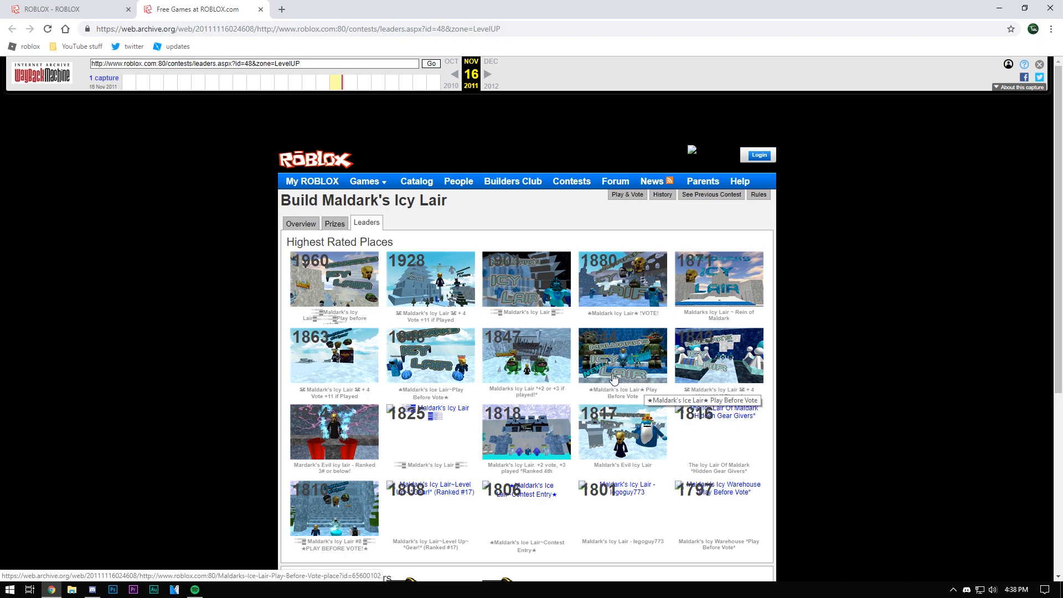
scroll(down, 3)
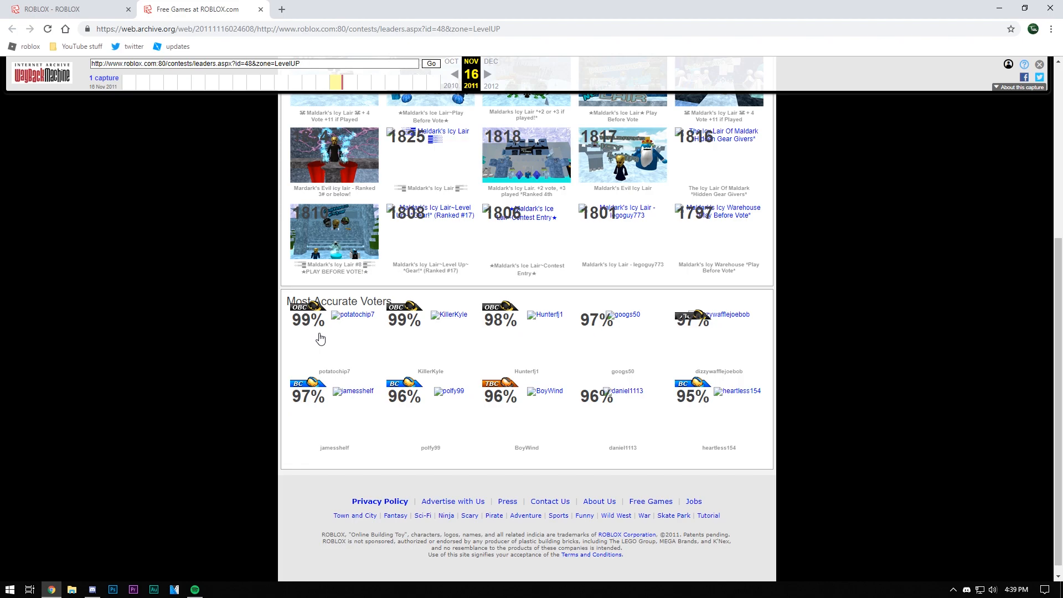
mouse_move(325, 315)
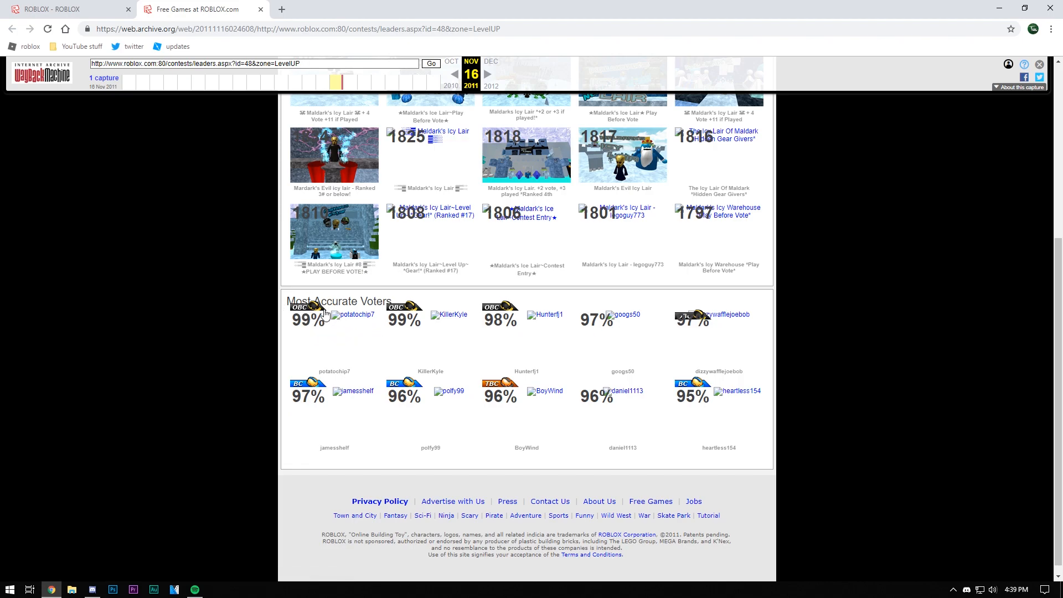
mouse_move(420, 387)
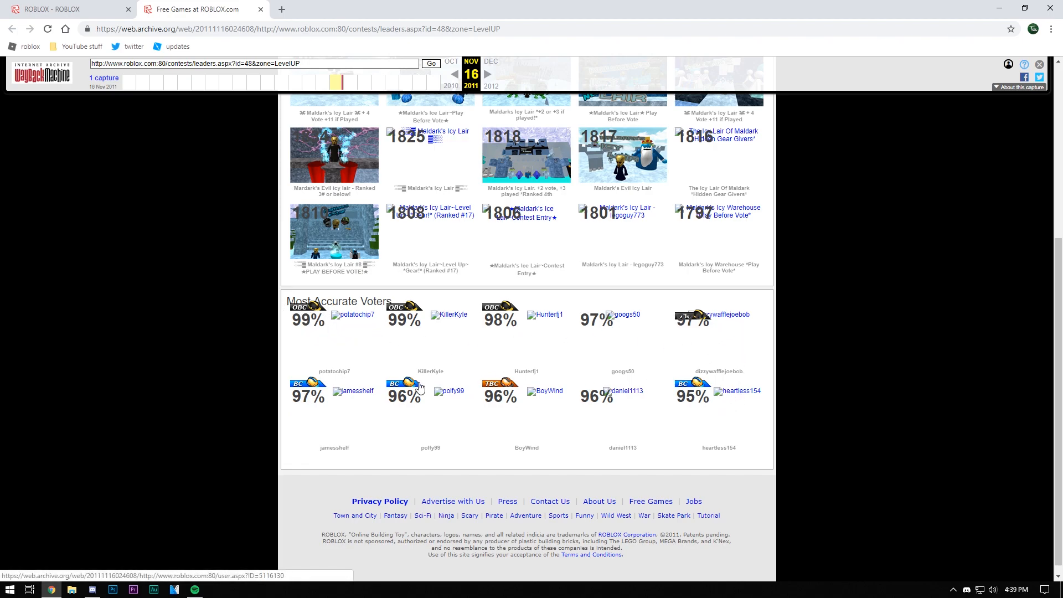
scroll(up, 3)
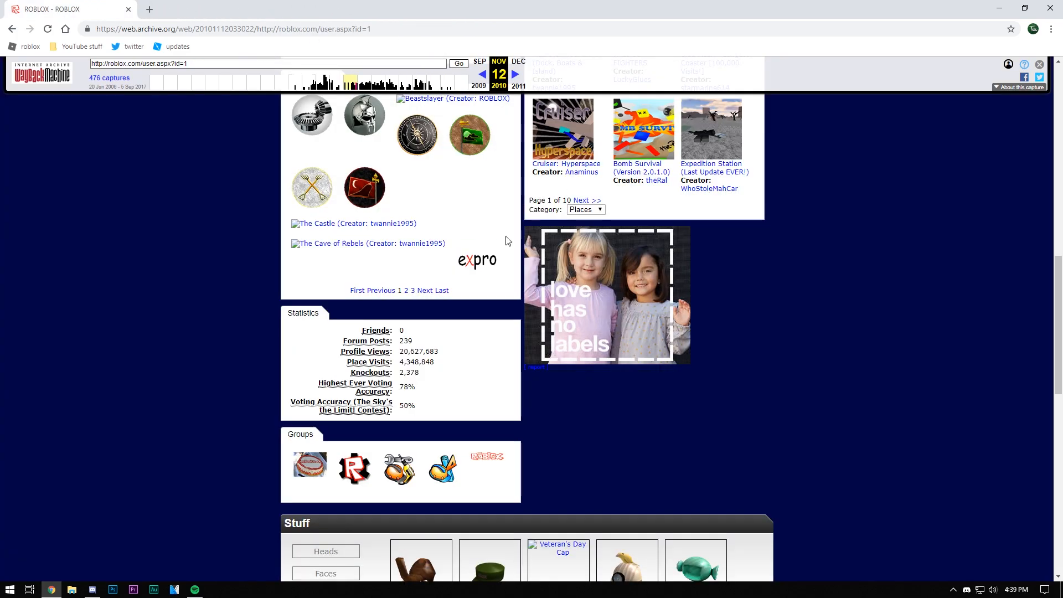
mouse_move(373, 405)
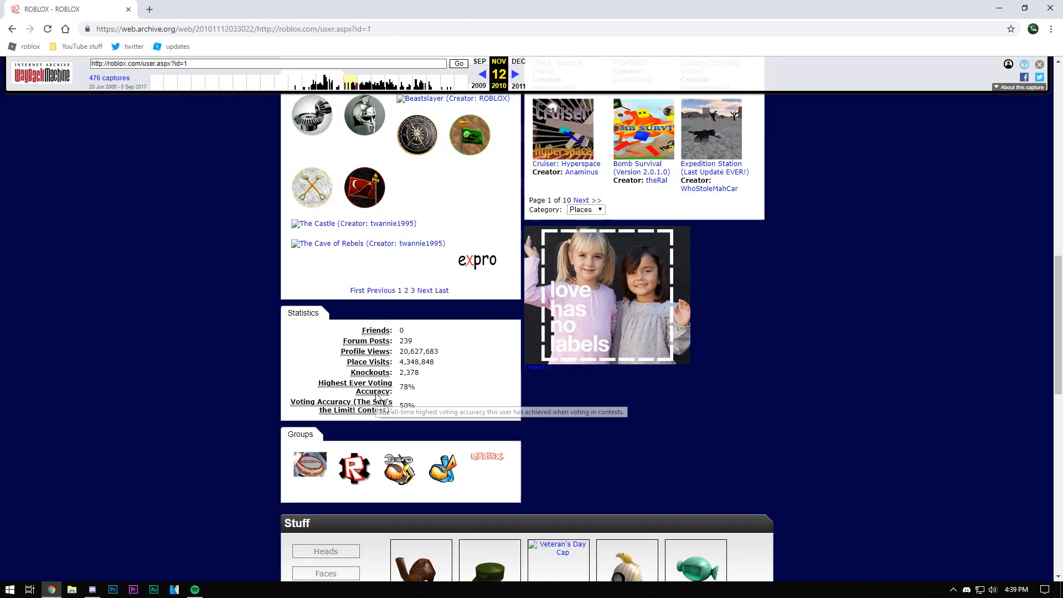
Scroll the archived 2010 ROBLOX profile from top to Stuff hats and back to its voting accuracy statistics.
scroll(up, 3)
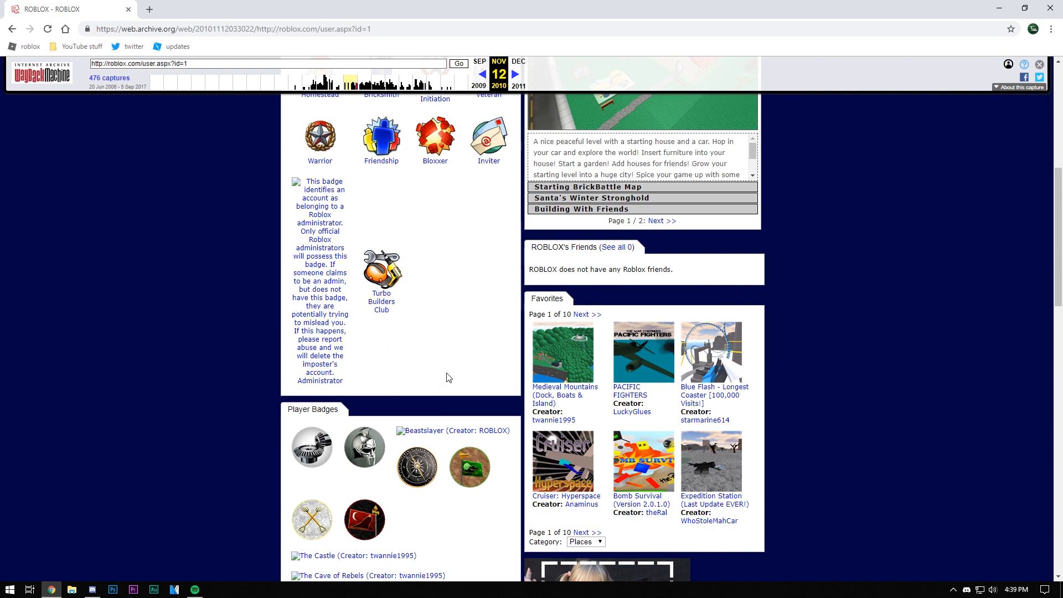
scroll(up, 3)
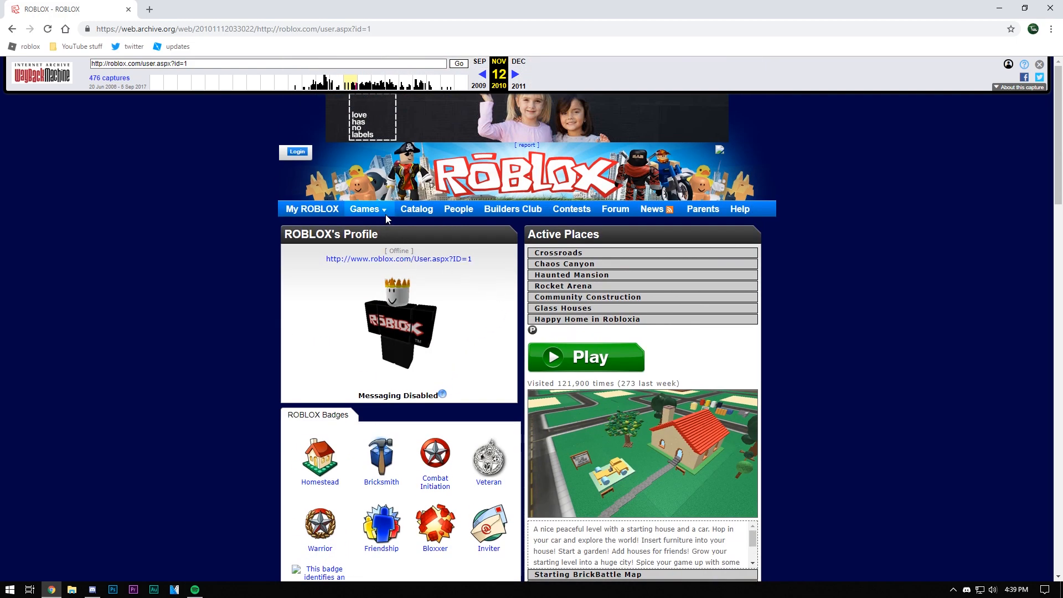
scroll(down, 3)
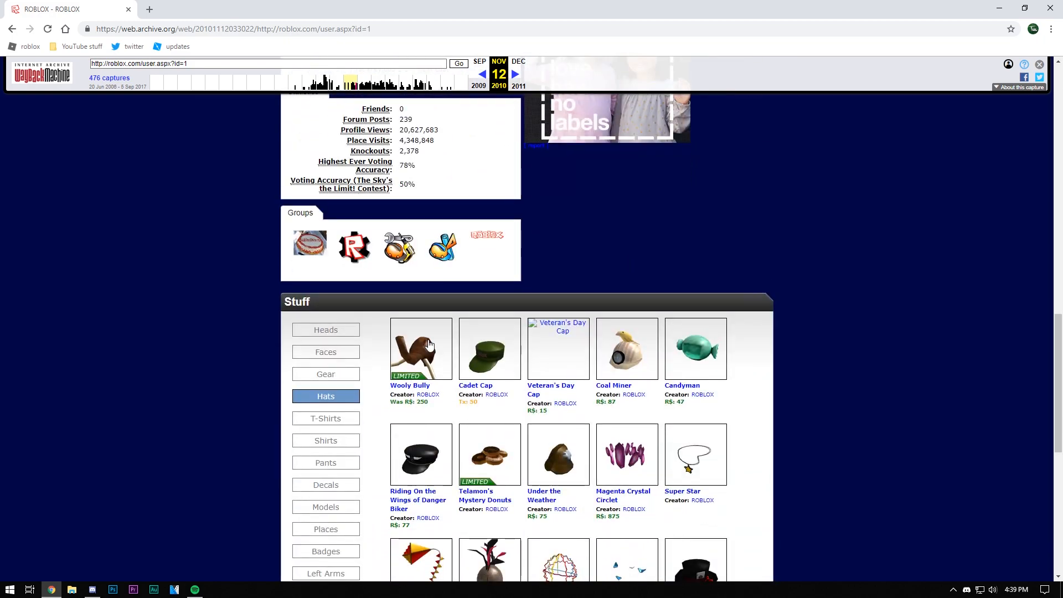
scroll(up, 3)
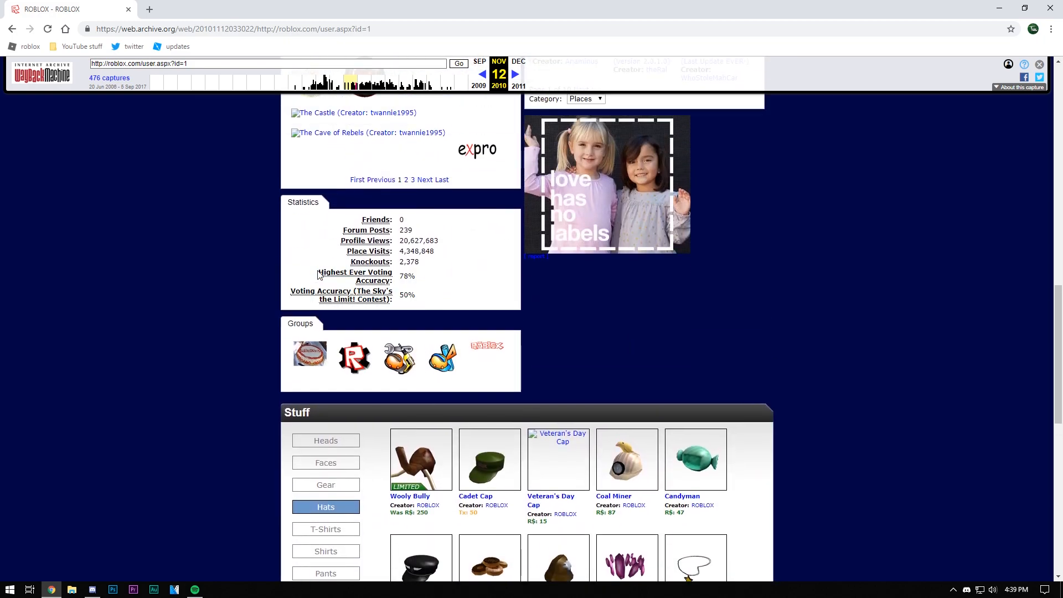
mouse_move(468, 285)
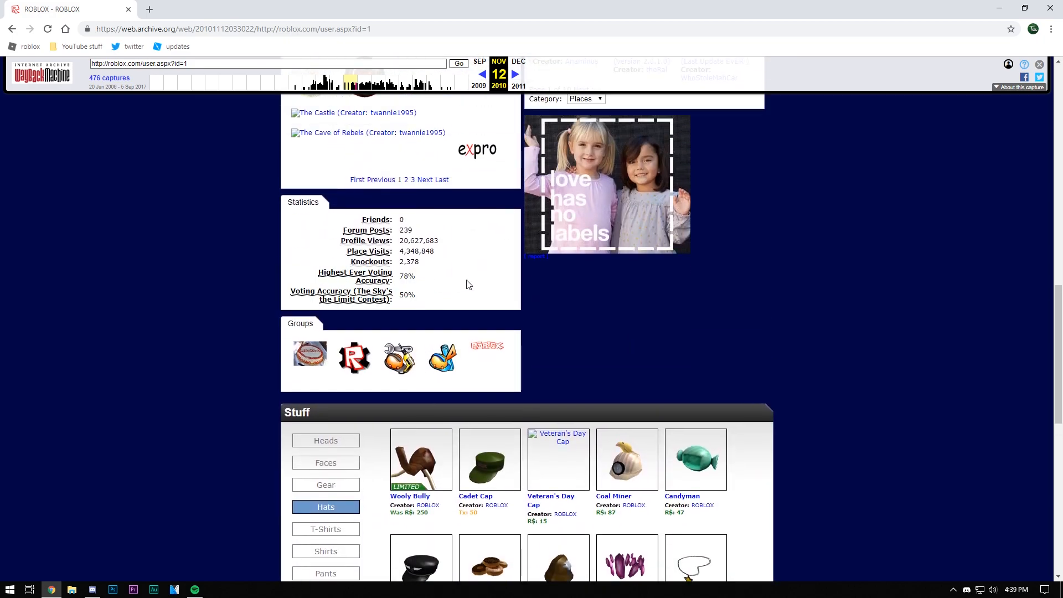